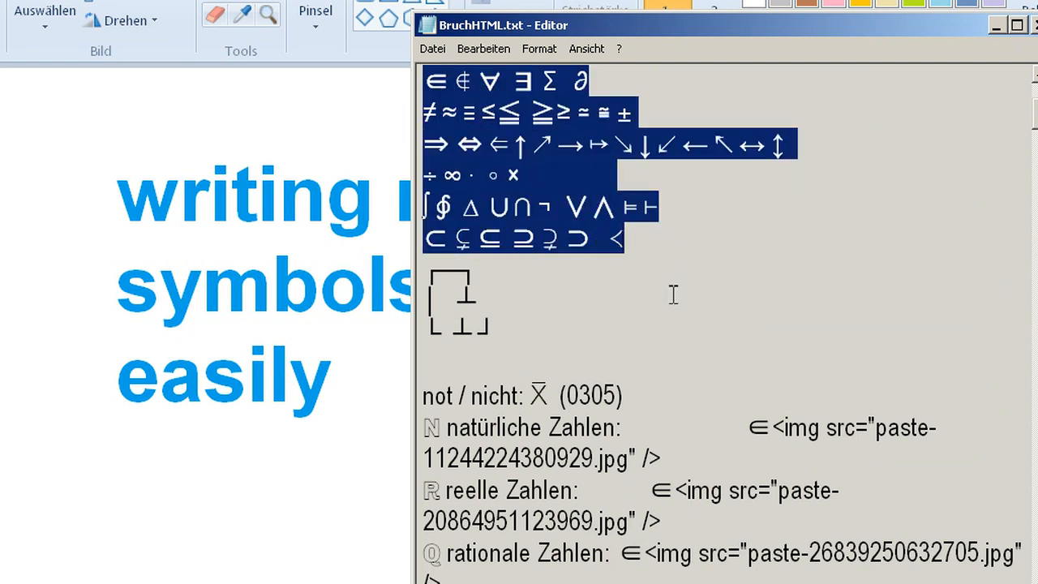
Open a new Notepad window and enter ≠, ≈, ∈ and Σ with the IME.
{"action": "left_click", "coordinate": [688, 264]}
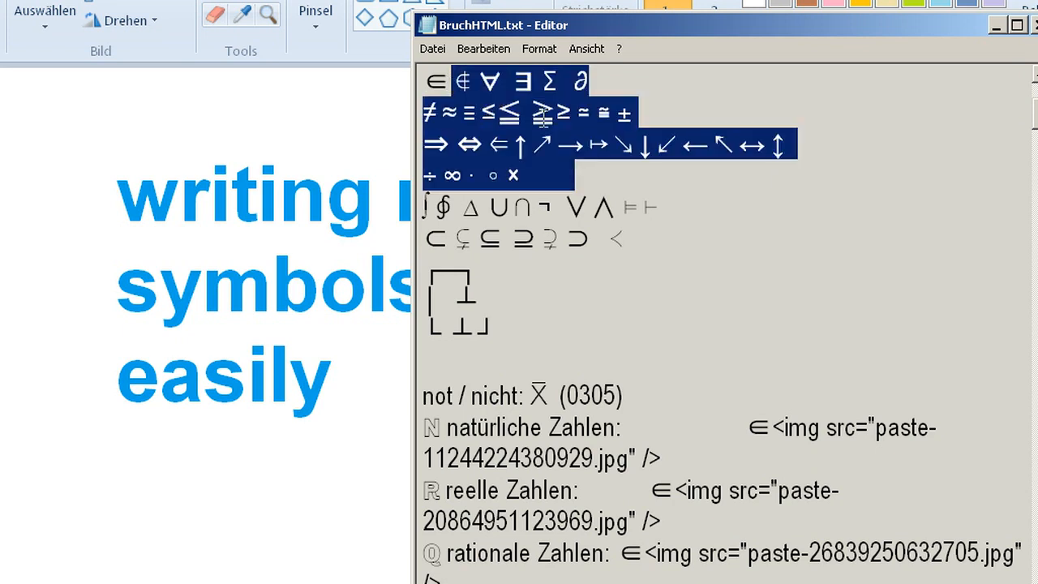
{"action": "left_click", "coordinate": [524, 80]}
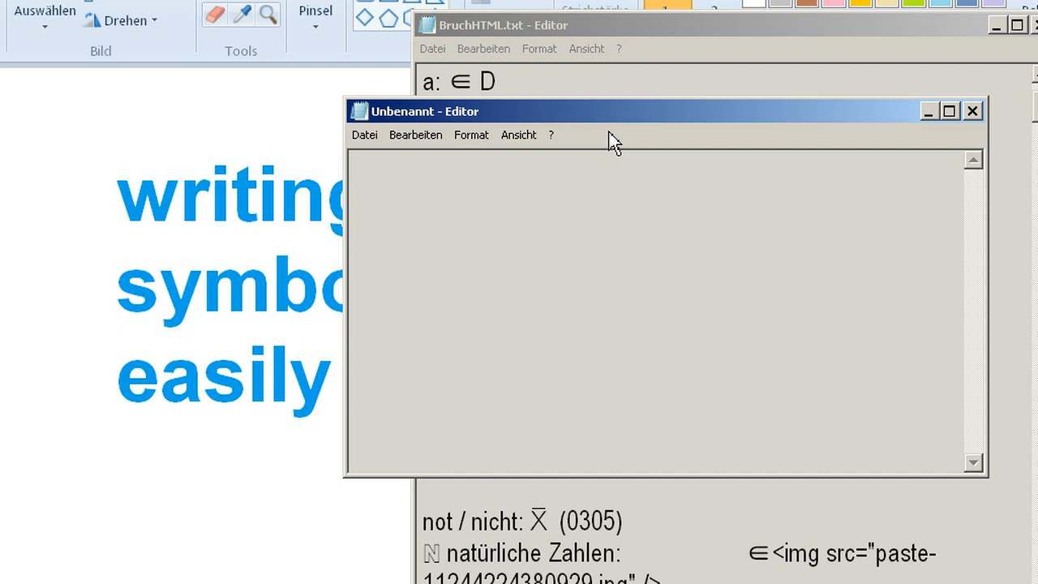
{"action": "type", "text": "≠"}
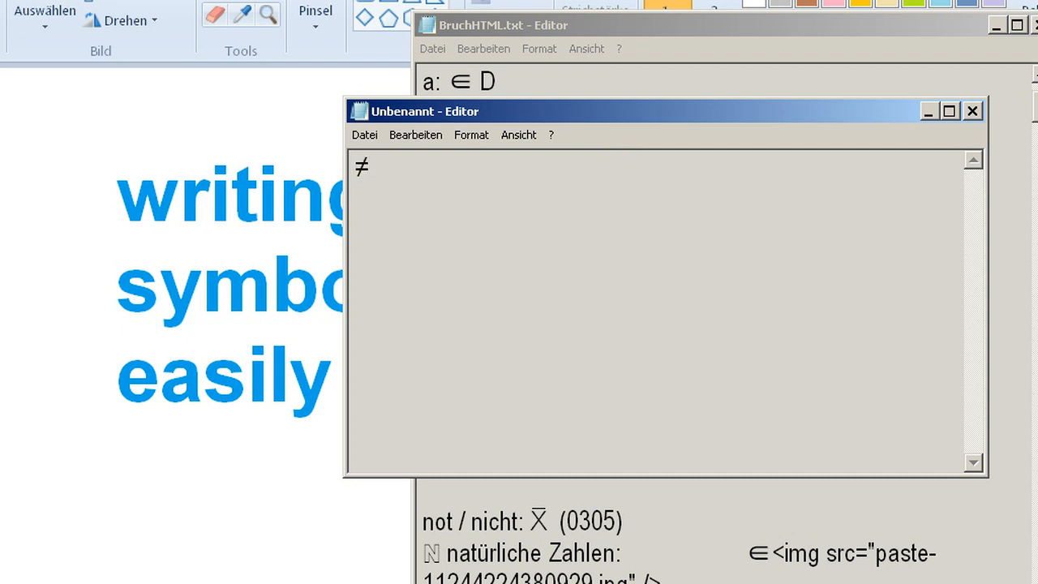
{"action": "type", "text": "≈"}
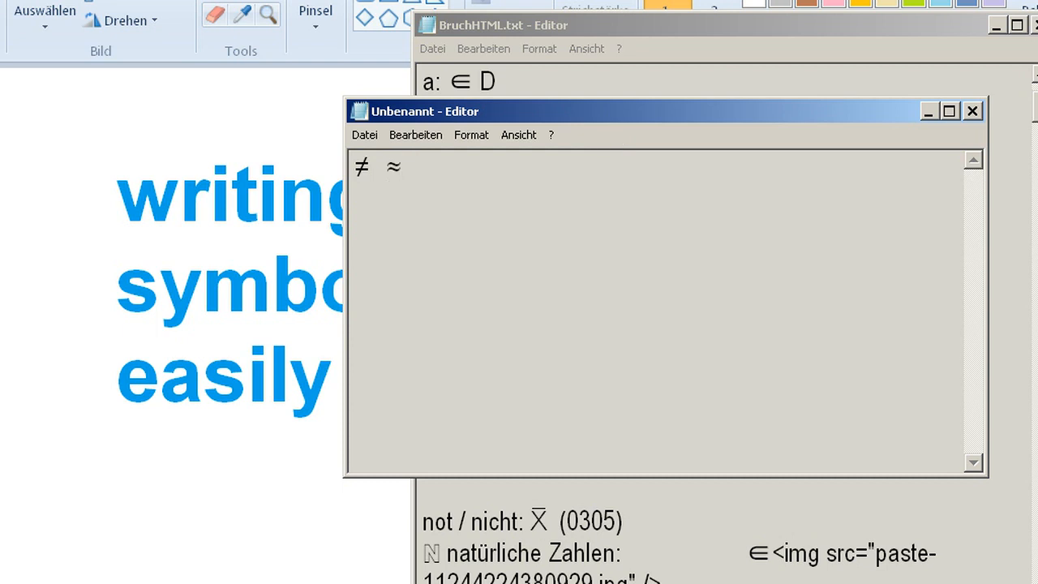
{"action": "type", "text": "ええ"}
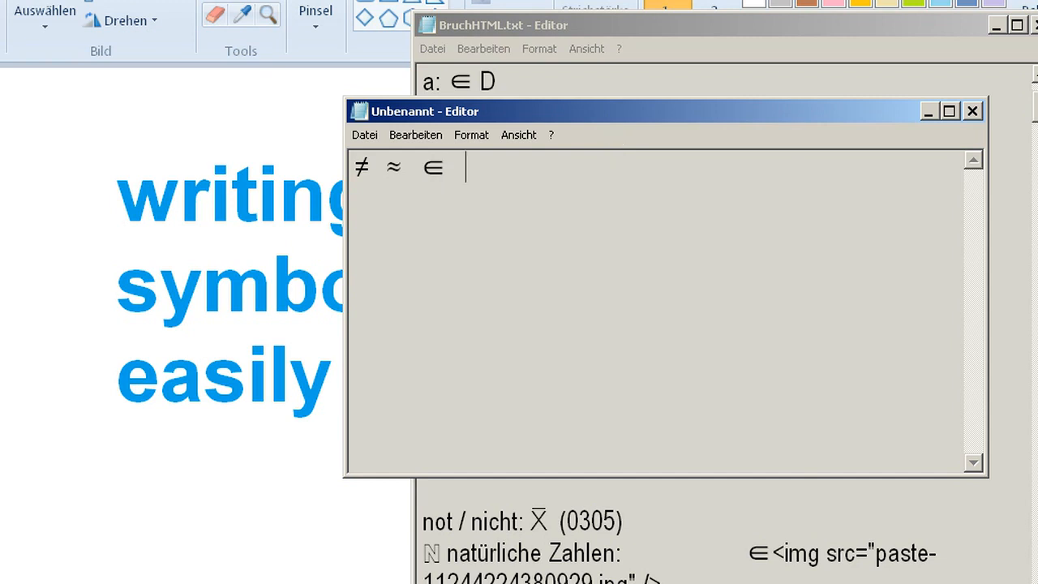
{"action": "type", "text": "Σ"}
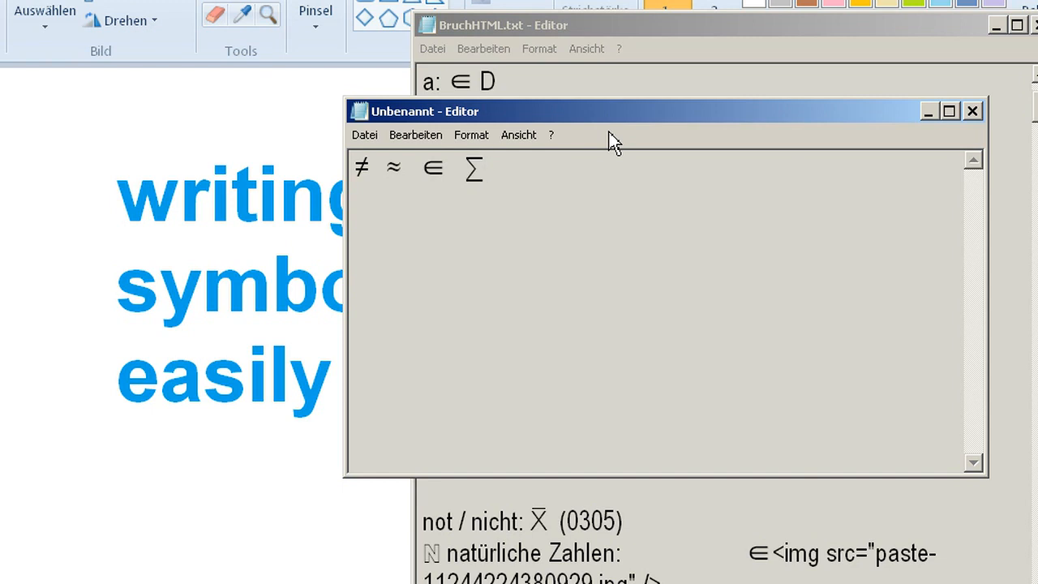
Open Control Panel and choose Region und Sprache.
{"action": "left_click", "coordinate": [486, 168]}
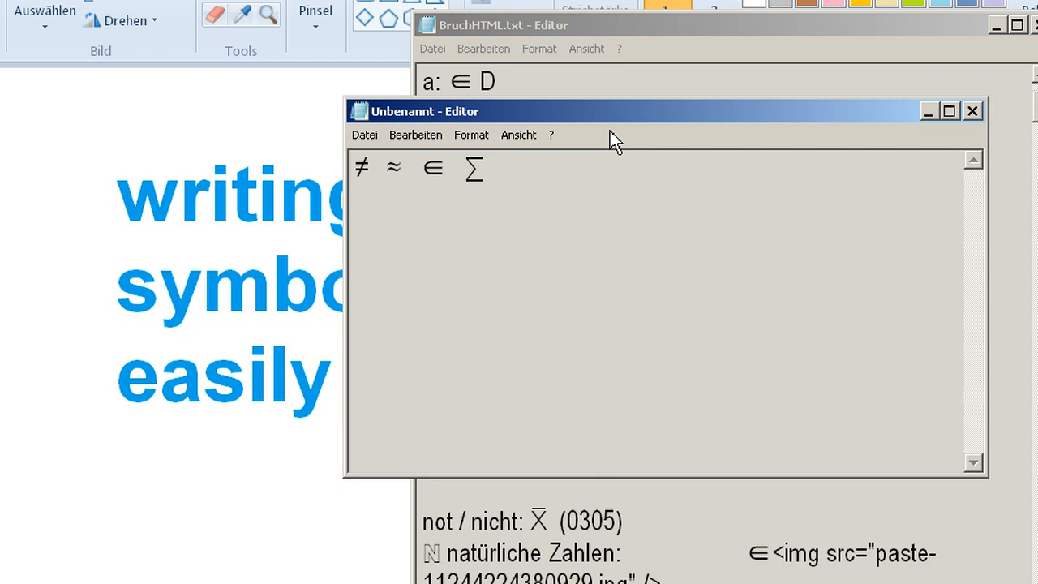
{"action": "mouse_move", "coordinate": [665, 71]}
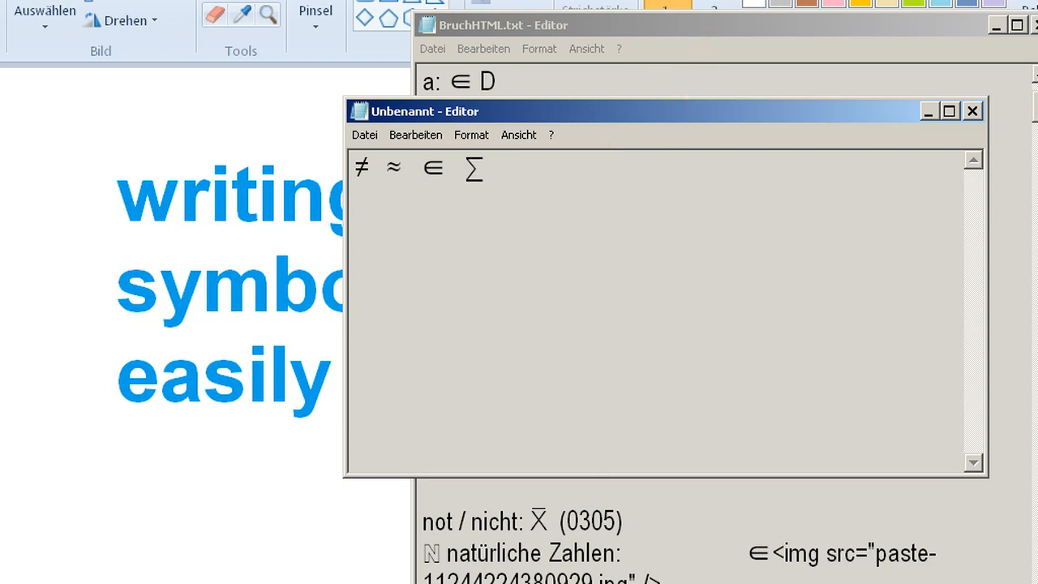
{"action": "left_click", "coordinate": [484, 168]}
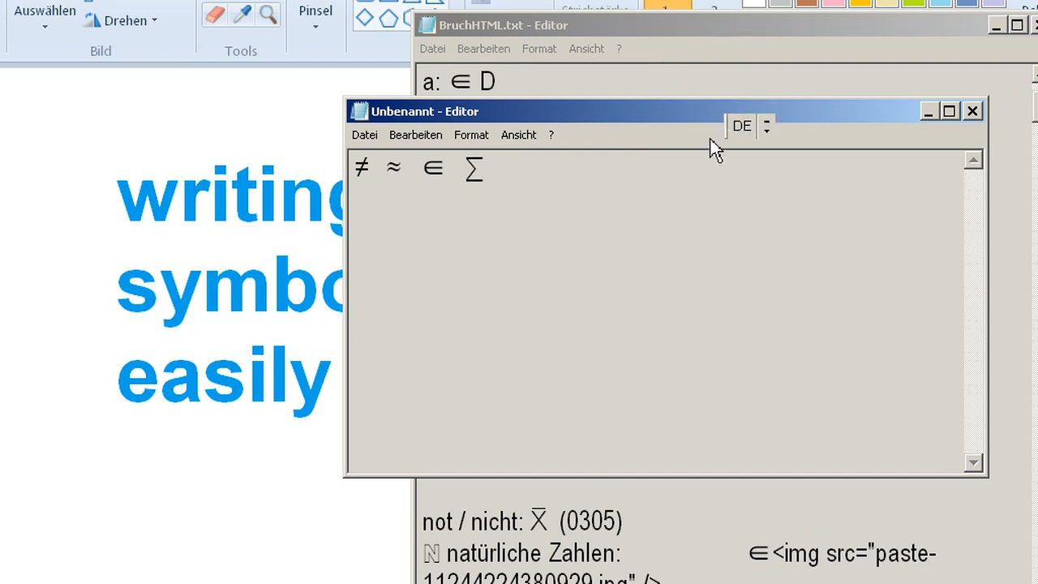
{"action": "left_click", "coordinate": [741, 126]}
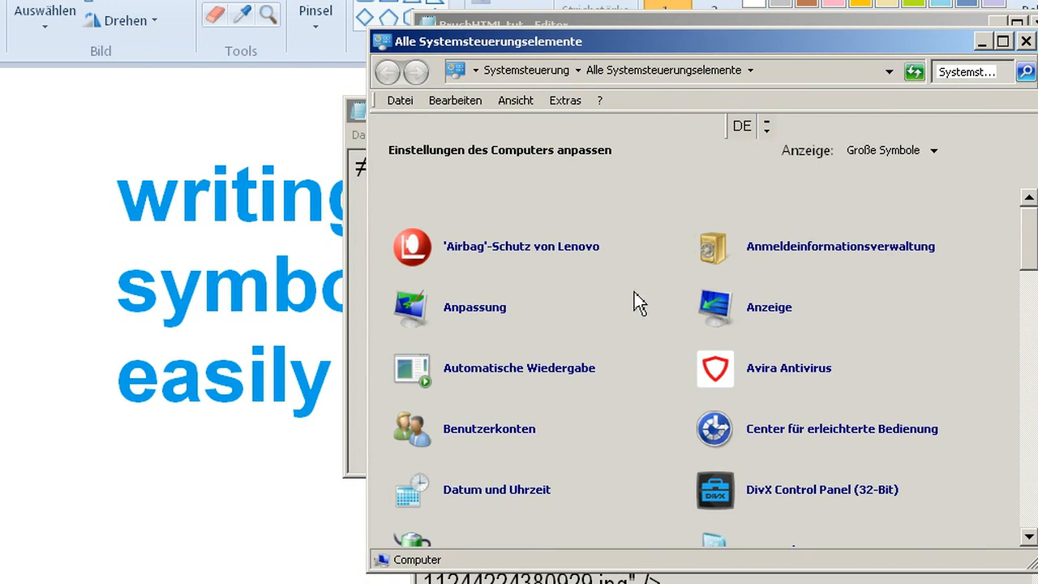
{"action": "mouse_move", "coordinate": [580, 308]}
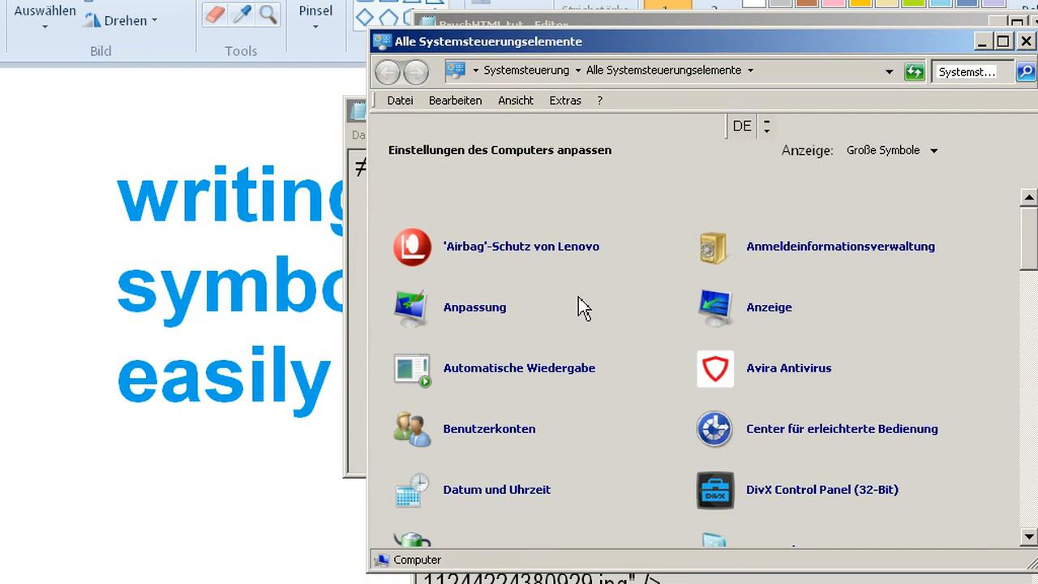
{"action": "scroll", "scroll_direction": "down", "scroll_amount": 3}
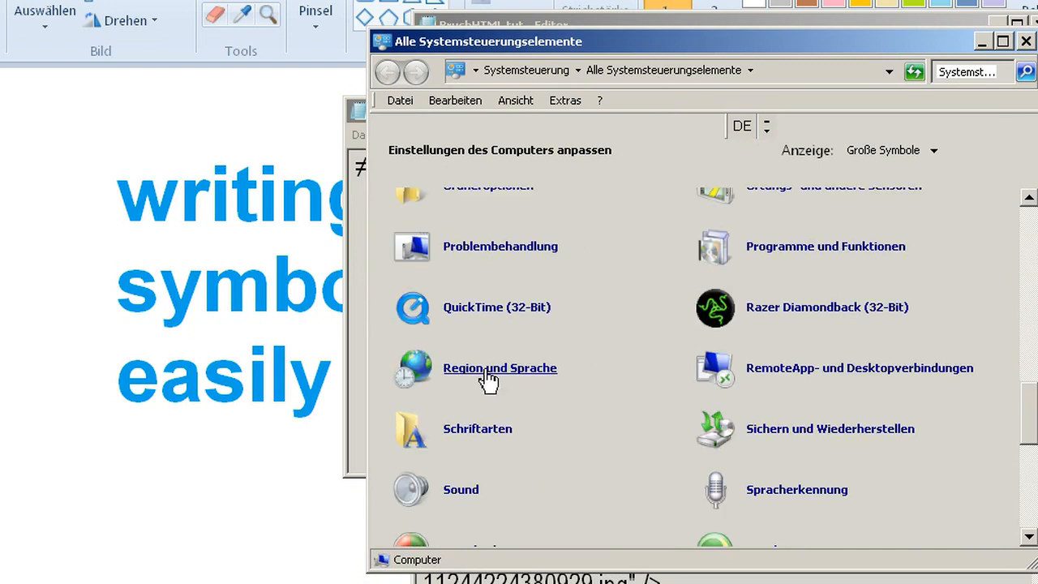
{"action": "left_click", "coordinate": [499, 367]}
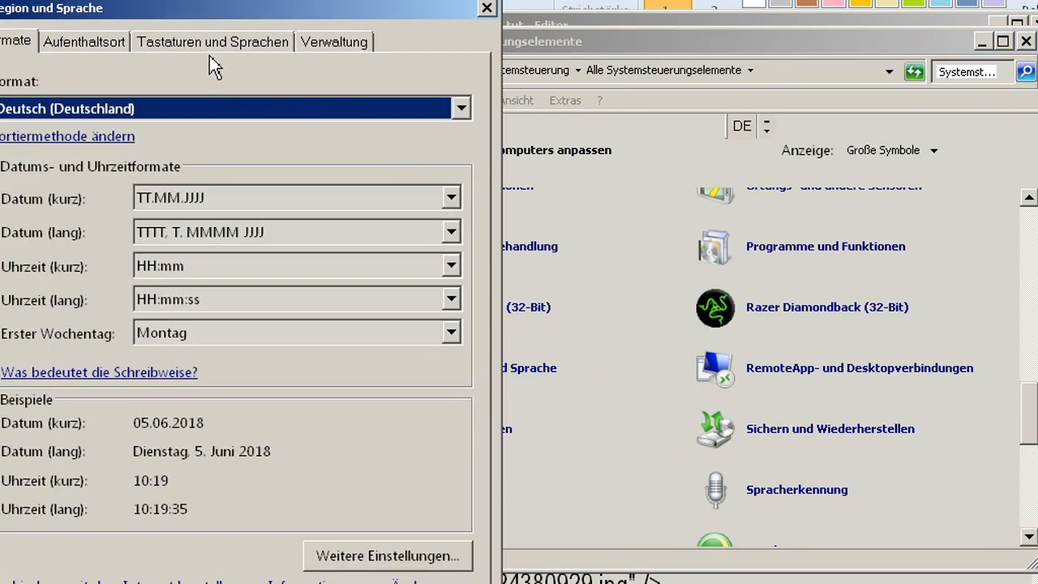
Under Tastaturen und Sprachen, select the installed German and Japanese Microsoft-IME entries.
{"action": "left_click", "coordinate": [212, 42]}
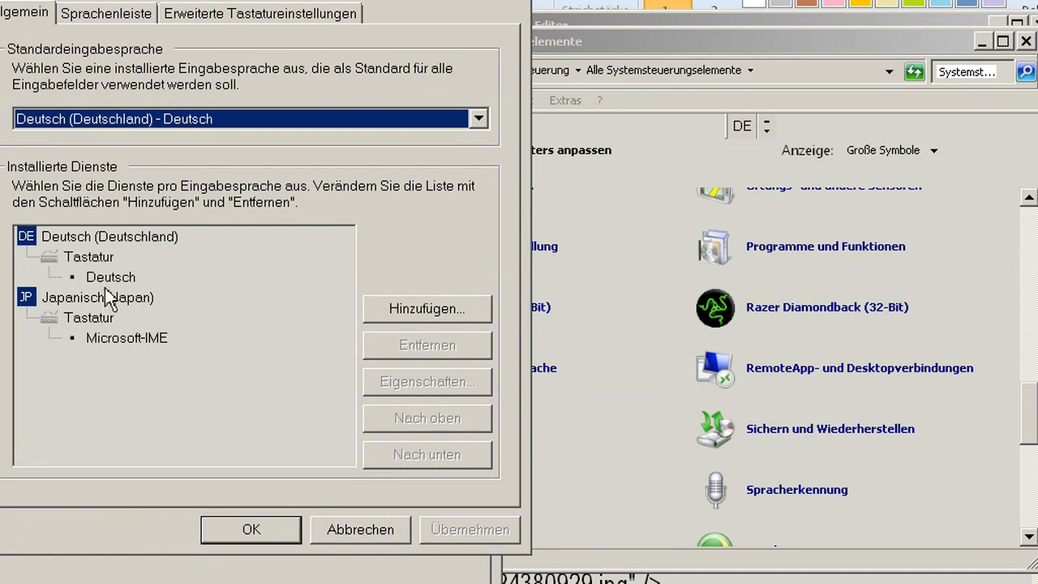
{"action": "left_click", "coordinate": [109, 236]}
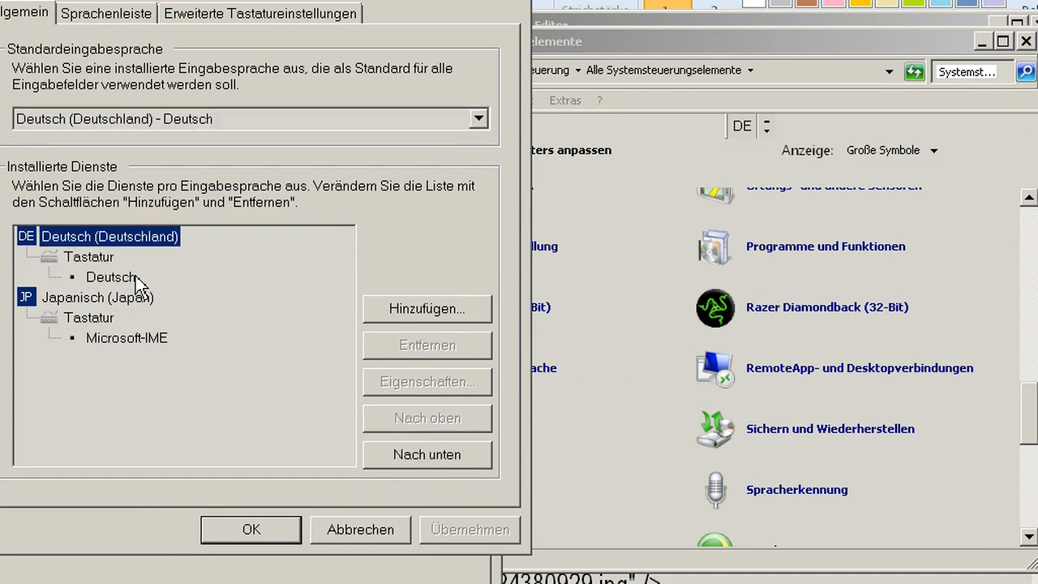
{"action": "left_click", "coordinate": [97, 297]}
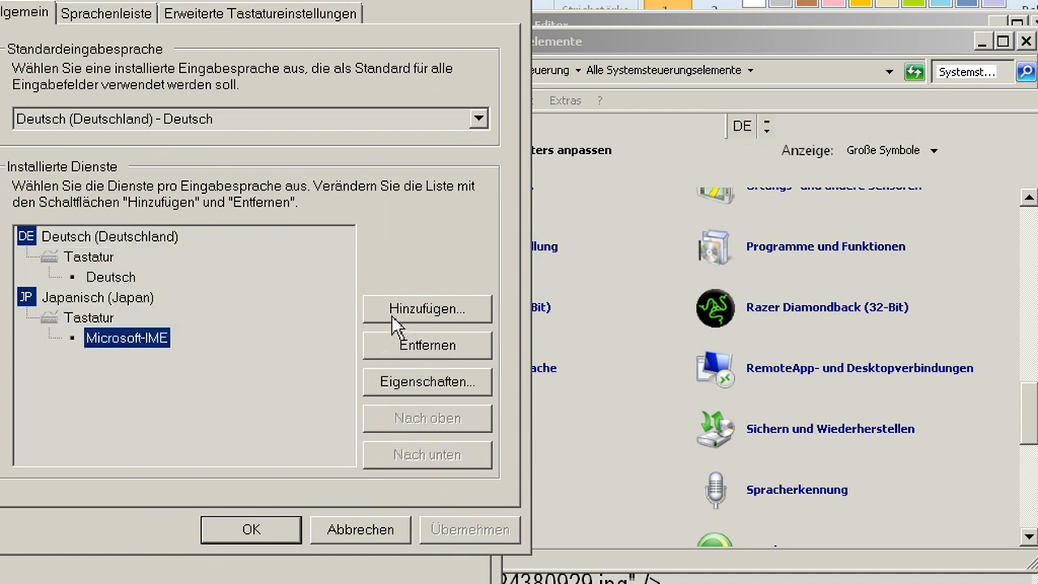
{"action": "left_click", "coordinate": [427, 309]}
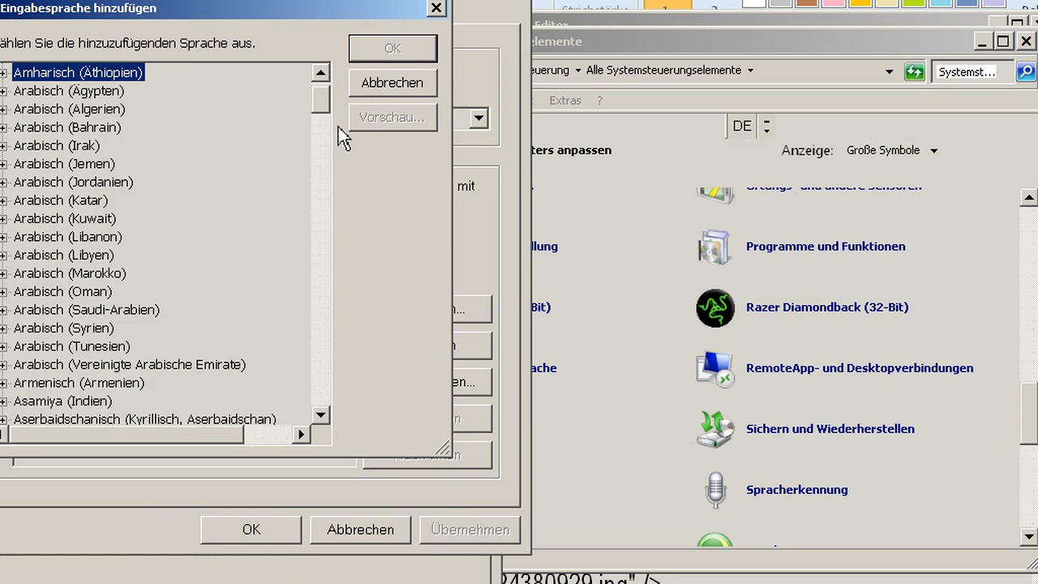
{"action": "scroll", "scroll_direction": "down", "scroll_amount": 3}
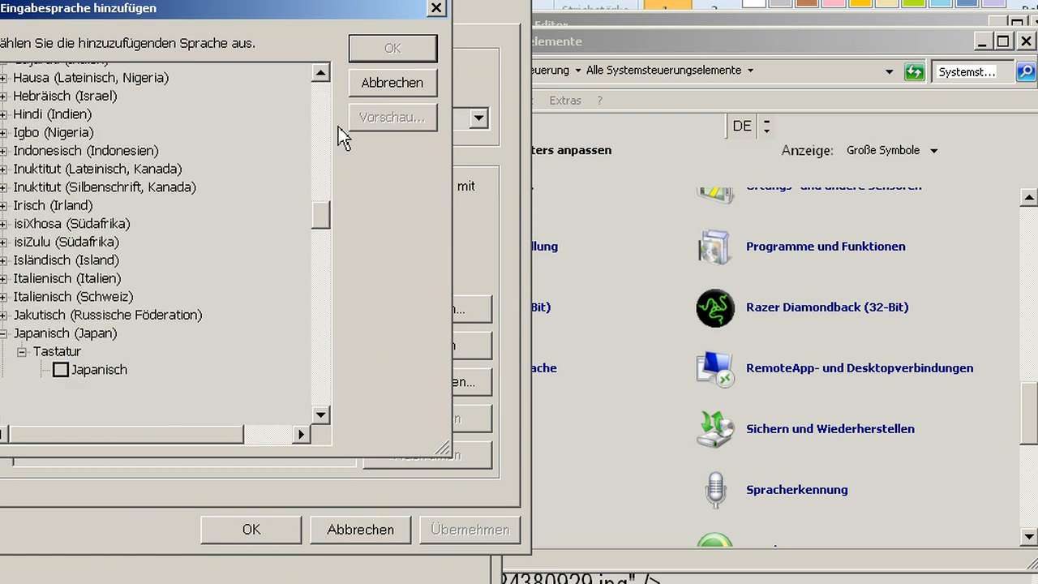
{"action": "left_click", "coordinate": [99, 346]}
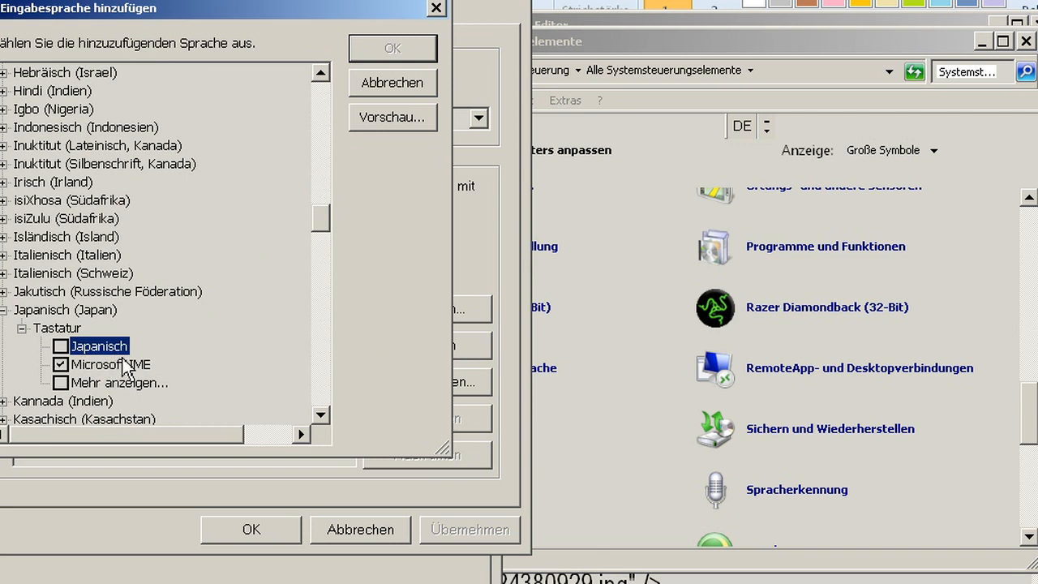
{"action": "mouse_move", "coordinate": [130, 377]}
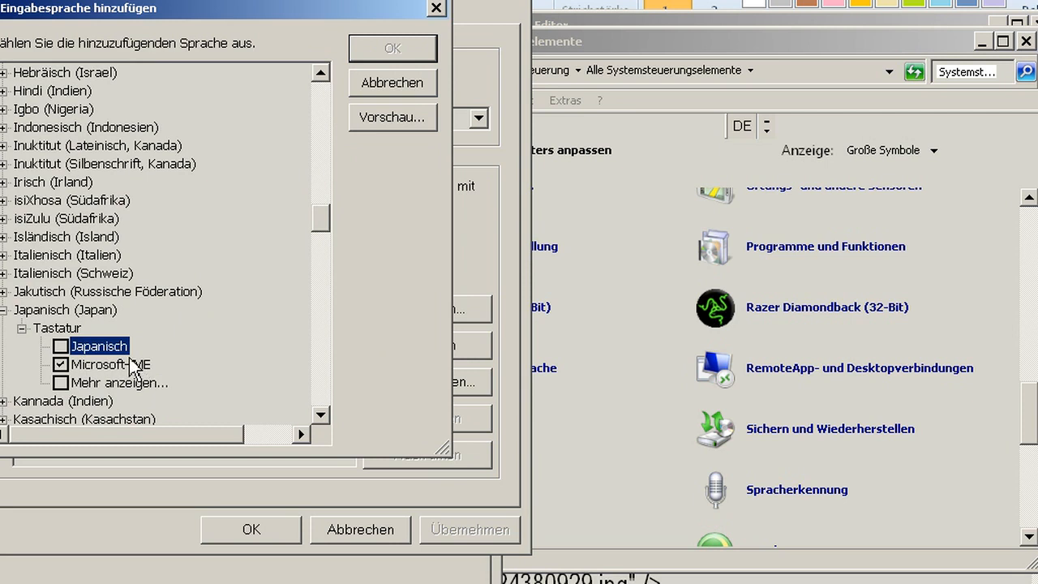
{"action": "mouse_move", "coordinate": [246, 328]}
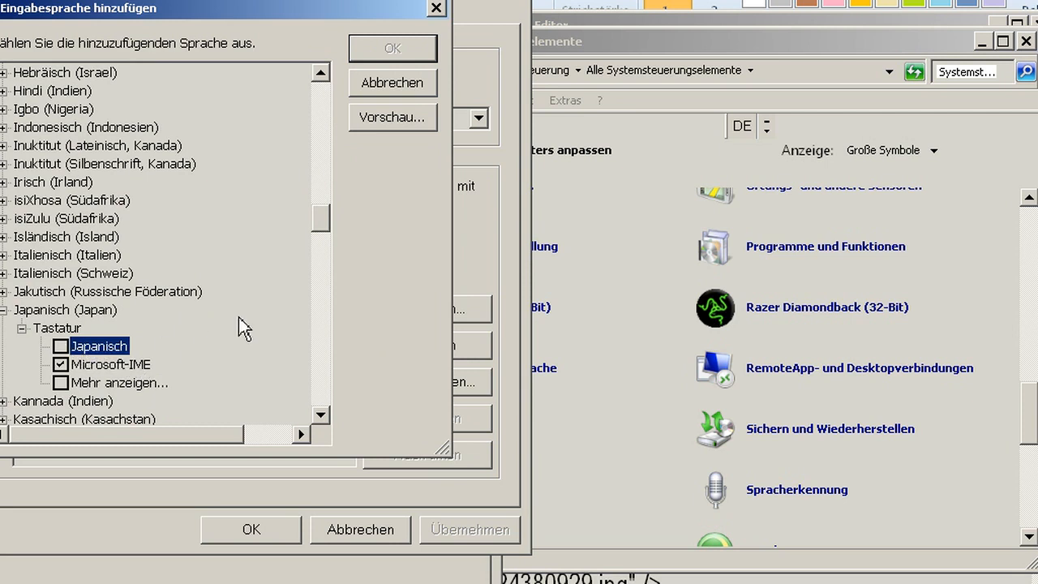
{"action": "mouse_move", "coordinate": [442, 112]}
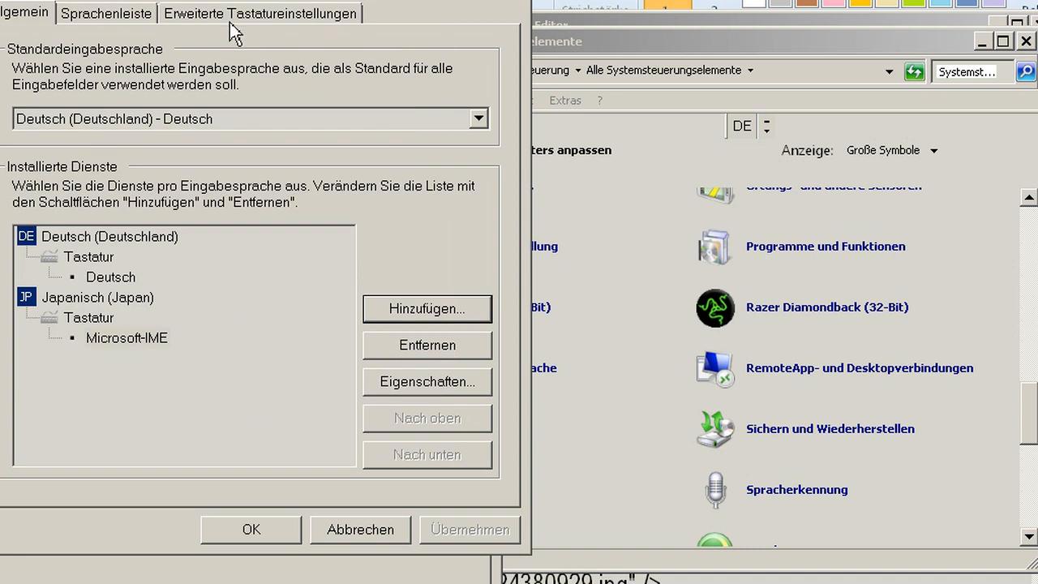
Check the Linke Alt+Umschalt switching hotkey, then close Region und Sprache.
{"action": "left_click", "coordinate": [259, 13]}
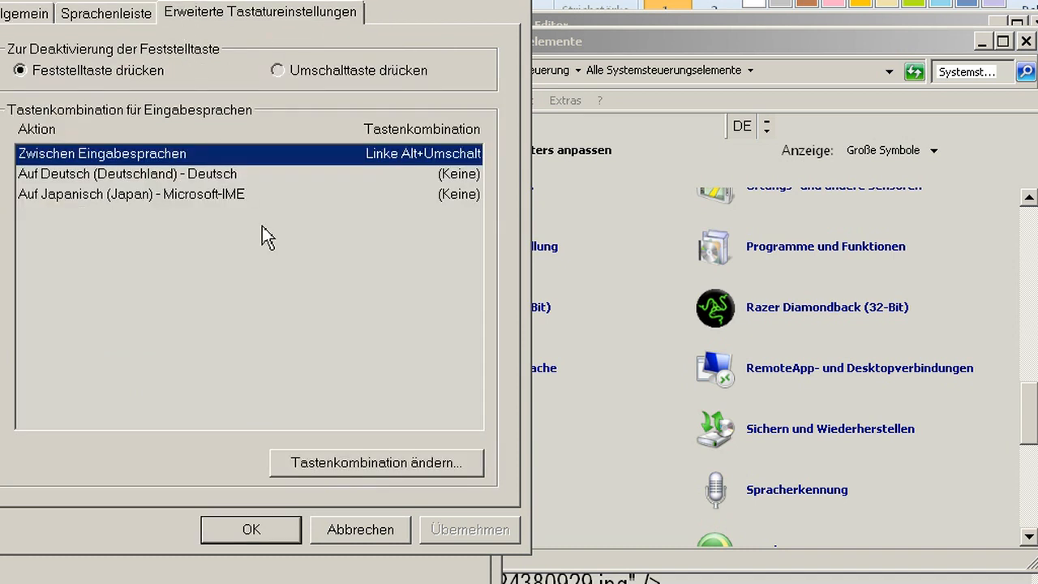
{"action": "mouse_move", "coordinate": [336, 193]}
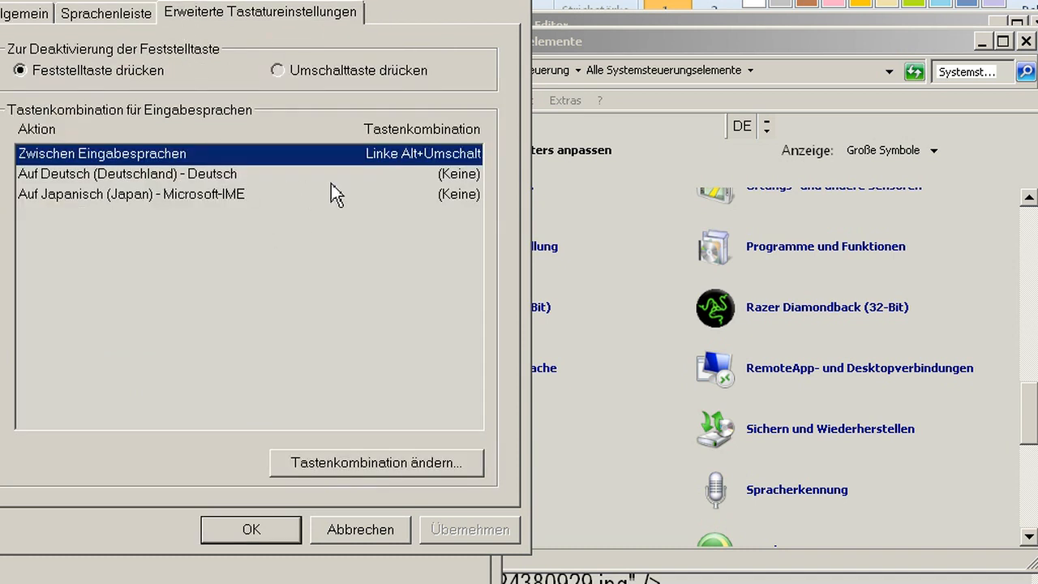
{"action": "mouse_move", "coordinate": [397, 171]}
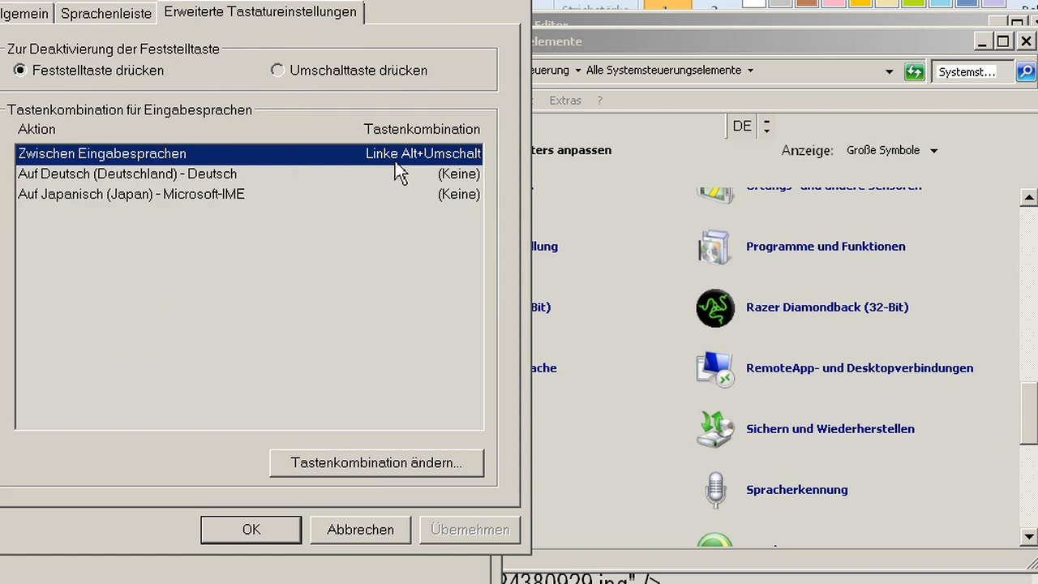
{"action": "mouse_move", "coordinate": [387, 185]}
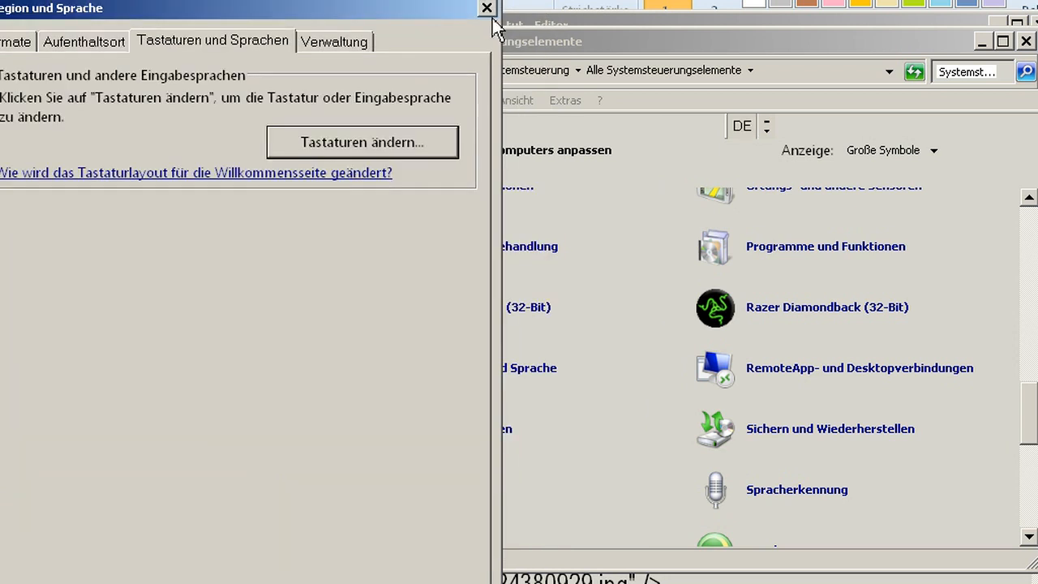
{"action": "left_click", "coordinate": [486, 8]}
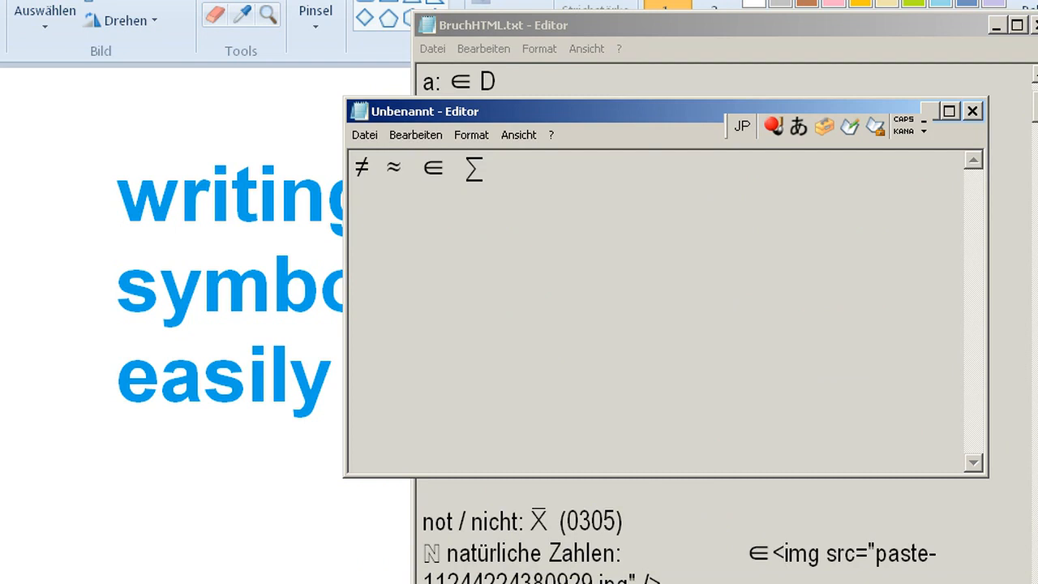
Convert 画に to ⇒ on a new line and open the IME bar's Options menu.
{"action": "left_click", "coordinate": [356, 229]}
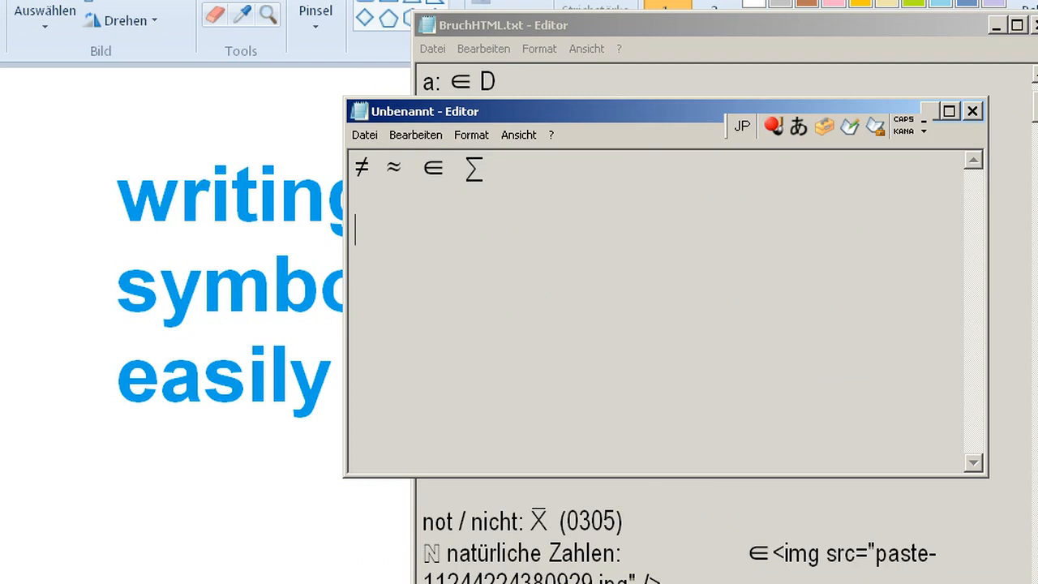
{"action": "type", "text": "画に"}
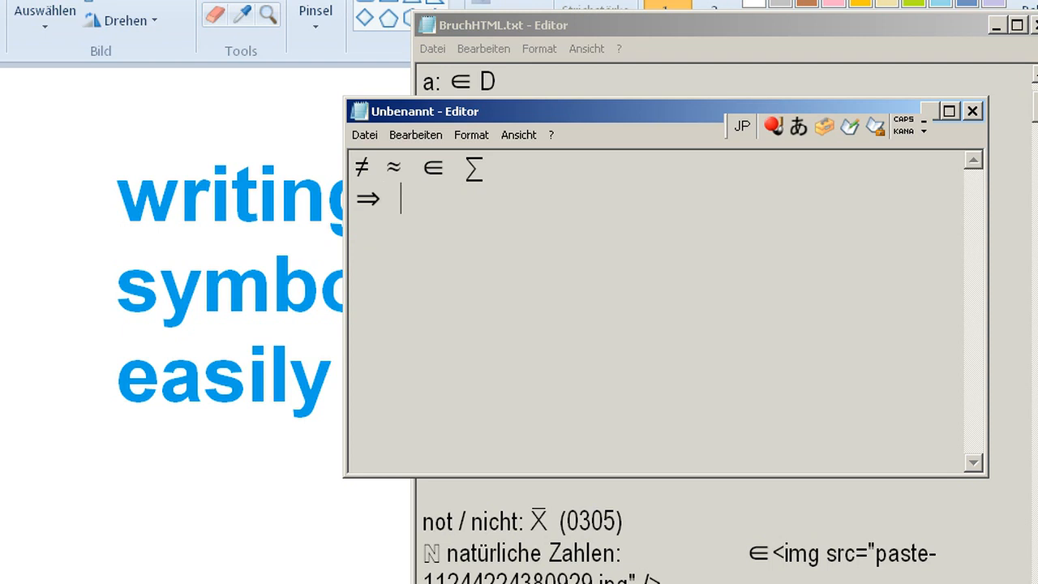
{"action": "mouse_move", "coordinate": [828, 187]}
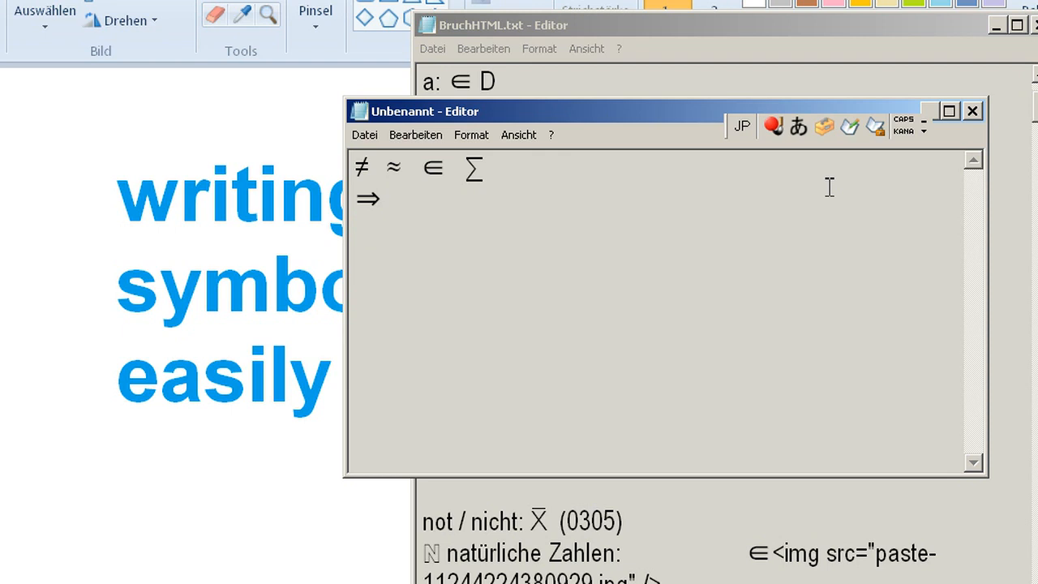
{"action": "mouse_move", "coordinate": [791, 211]}
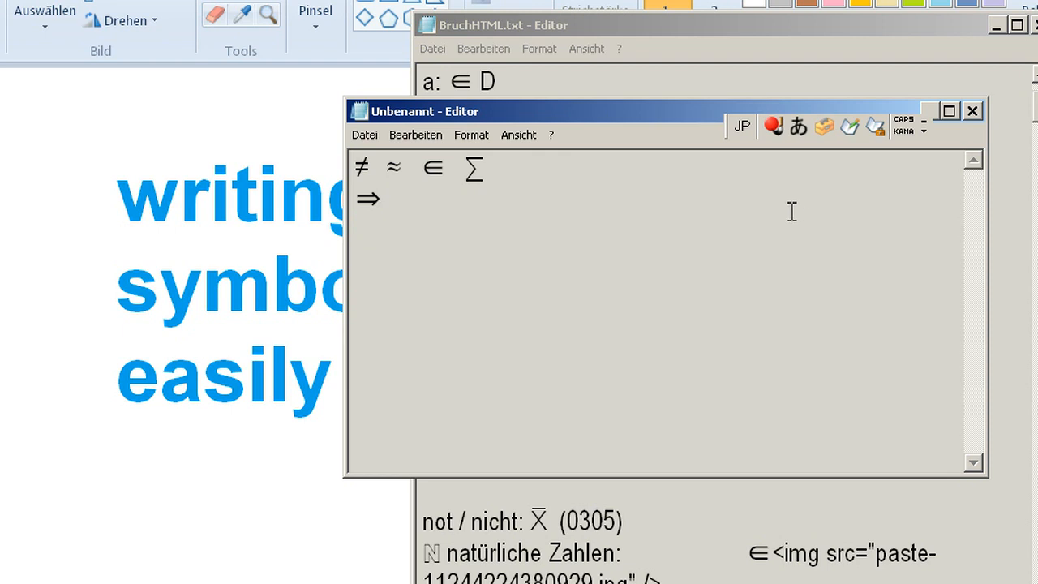
{"action": "mouse_move", "coordinate": [673, 249]}
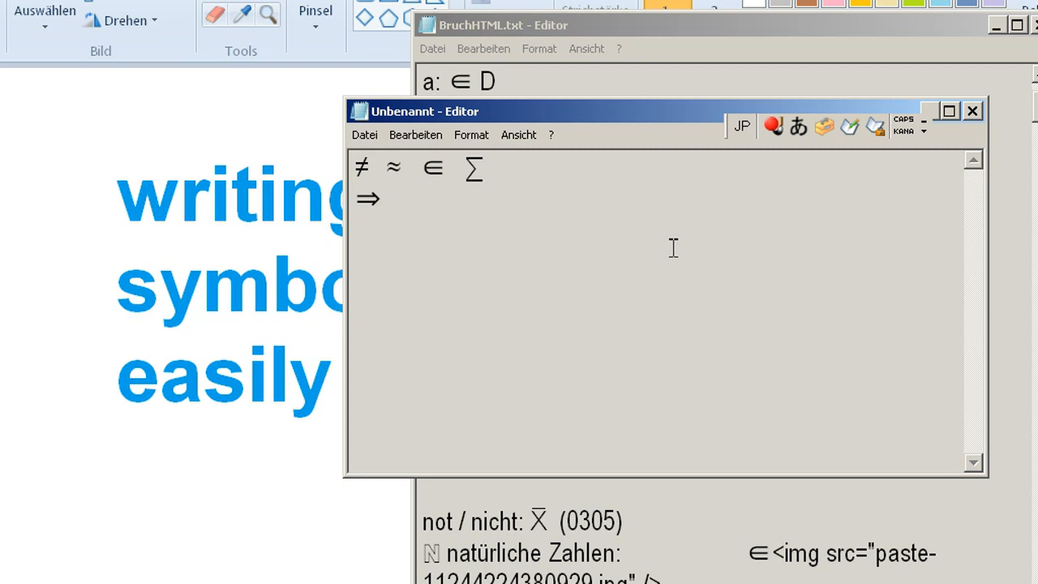
{"action": "left_click", "coordinate": [773, 127]}
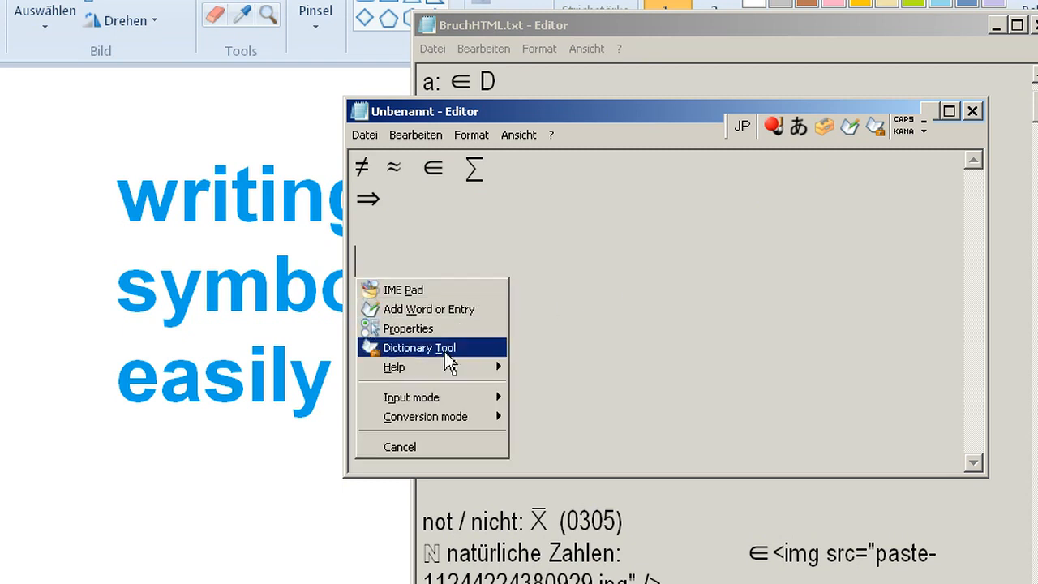
{"action": "mouse_move", "coordinate": [485, 283]}
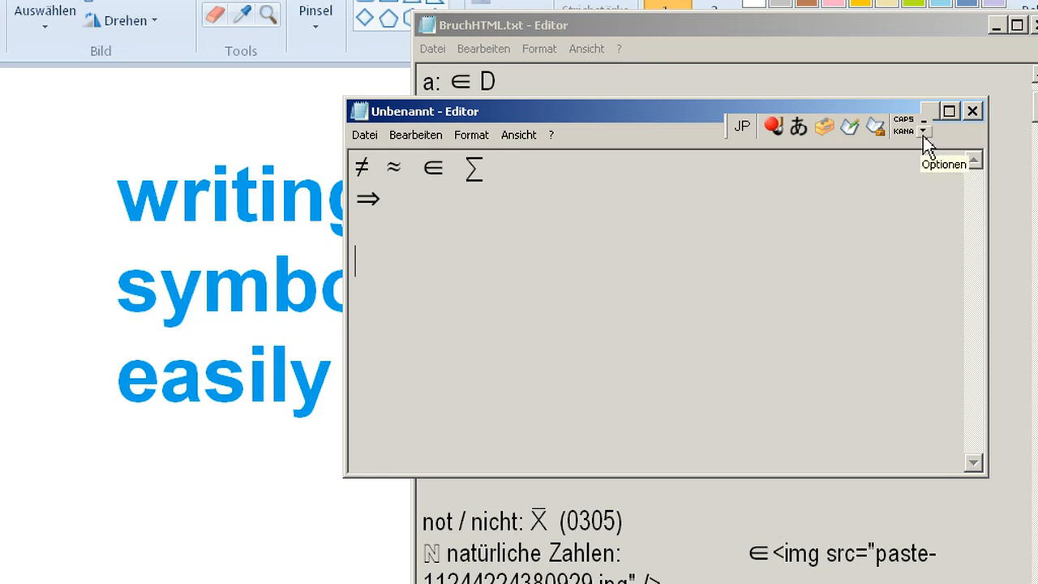
{"action": "left_click", "coordinate": [924, 130]}
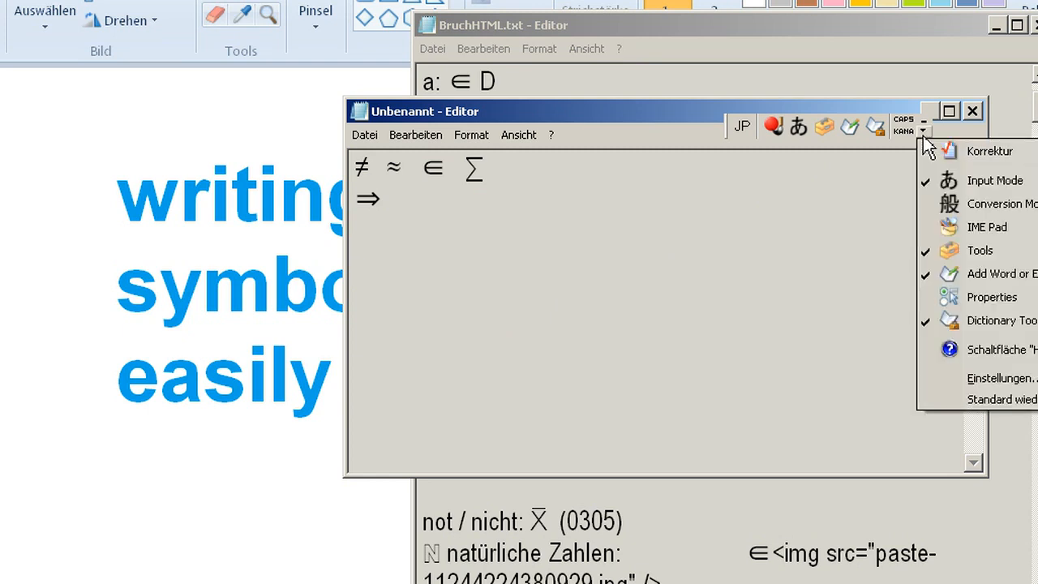
{"action": "mouse_move", "coordinate": [991, 296]}
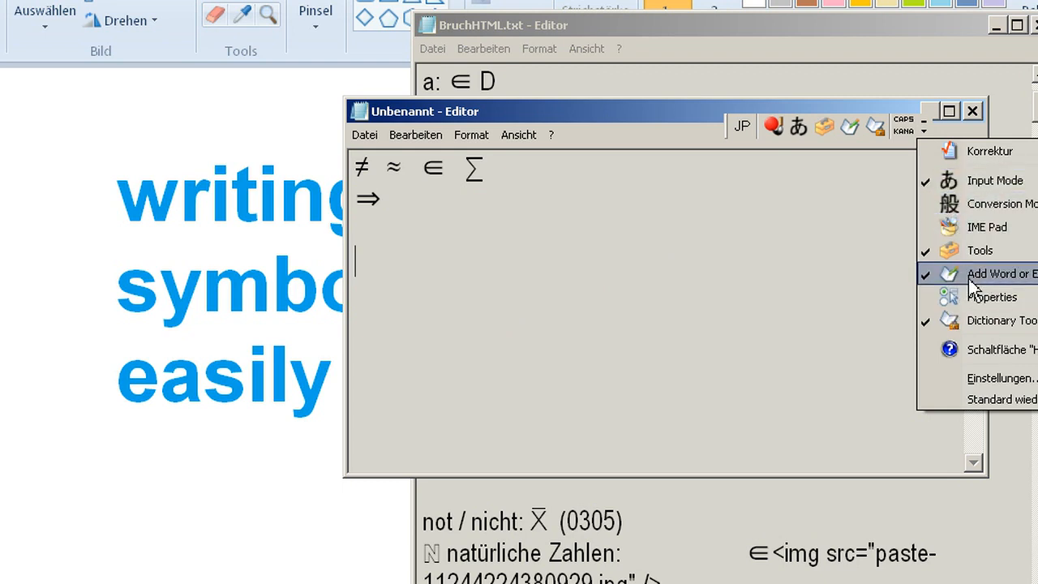
{"action": "mouse_move", "coordinate": [858, 142]}
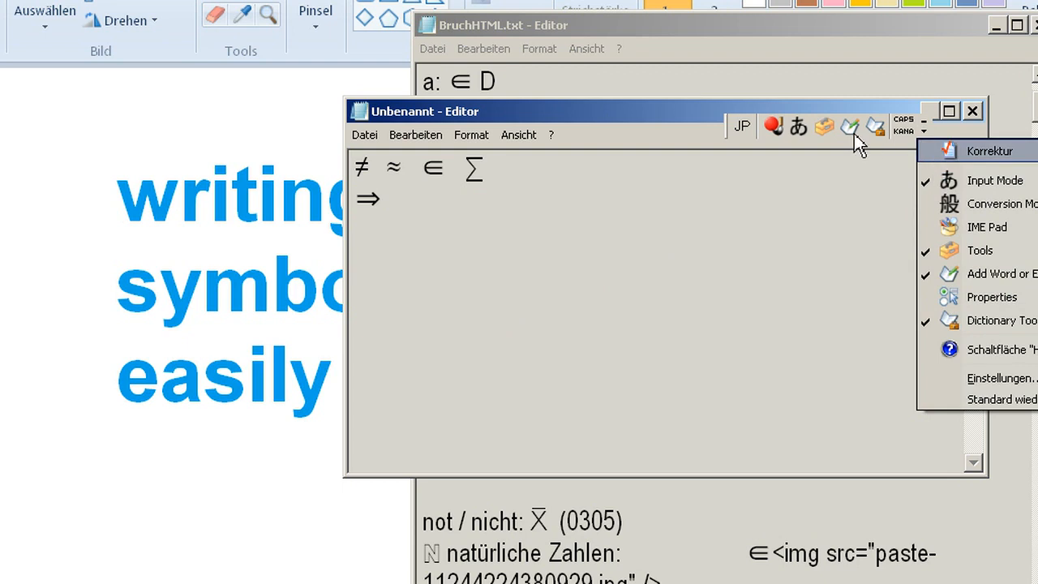
Open the IME Add Word dialog and switch input from DE to JP for the Reading field.
{"action": "left_click", "coordinate": [1002, 273]}
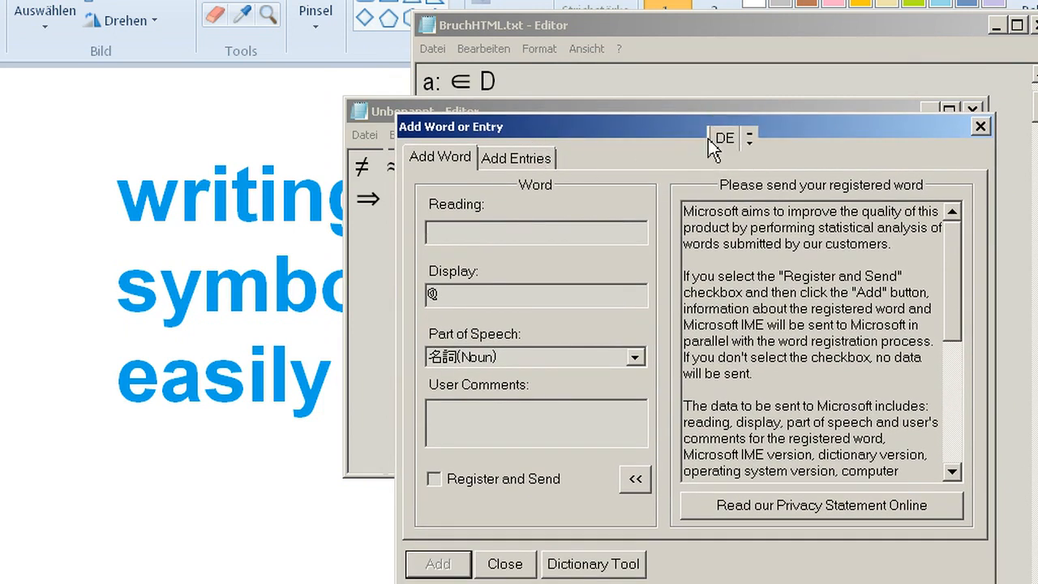
{"action": "mouse_move", "coordinate": [712, 149]}
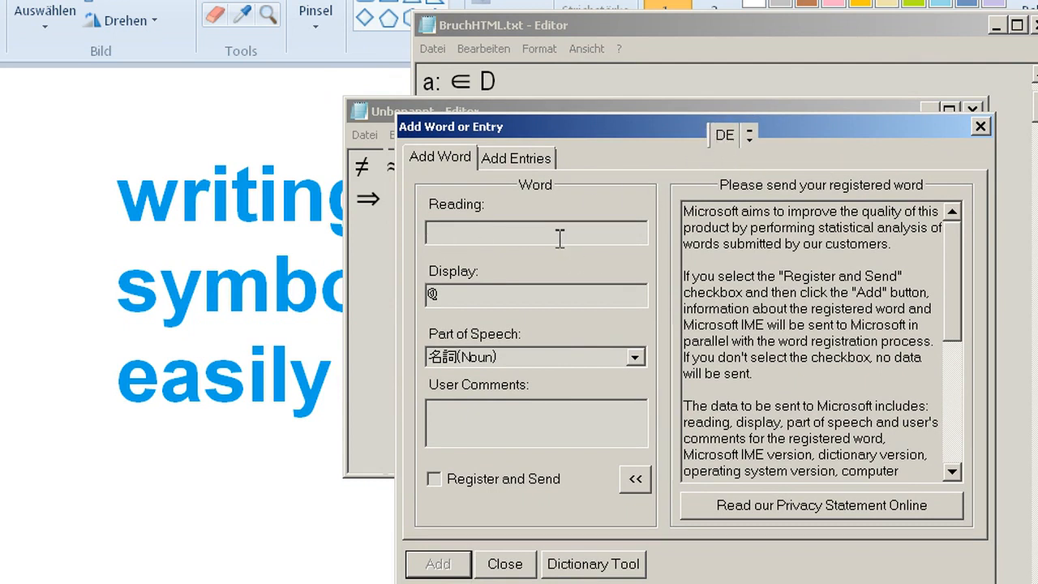
{"action": "left_click", "coordinate": [535, 233]}
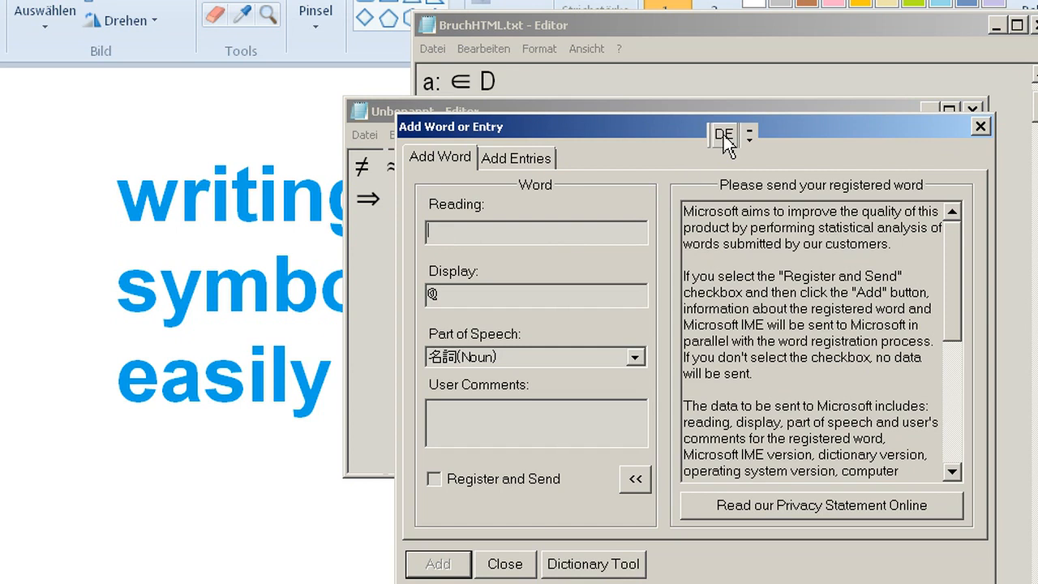
{"action": "left_click", "coordinate": [722, 135]}
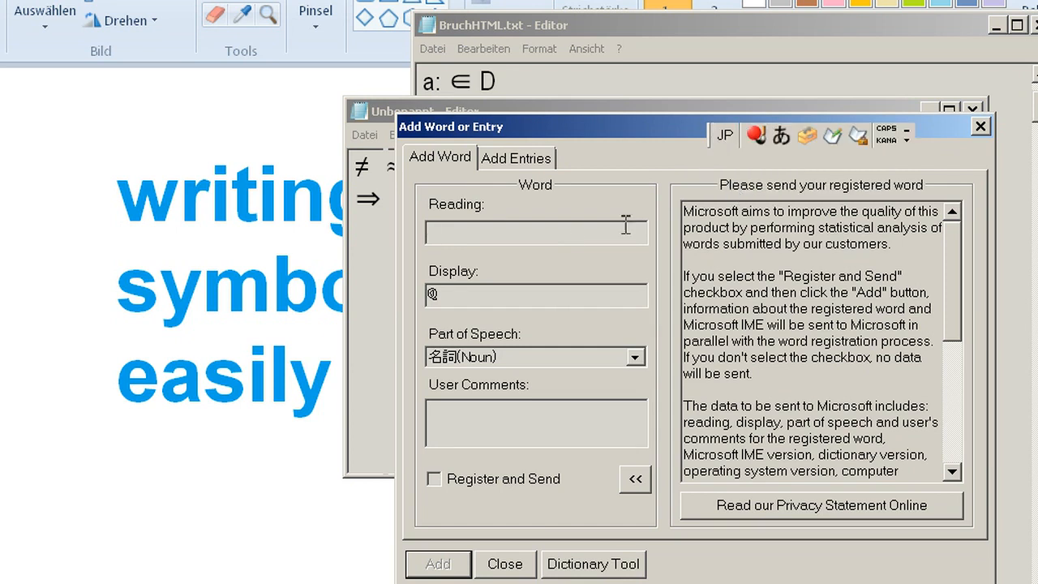
{"action": "mouse_move", "coordinate": [574, 242]}
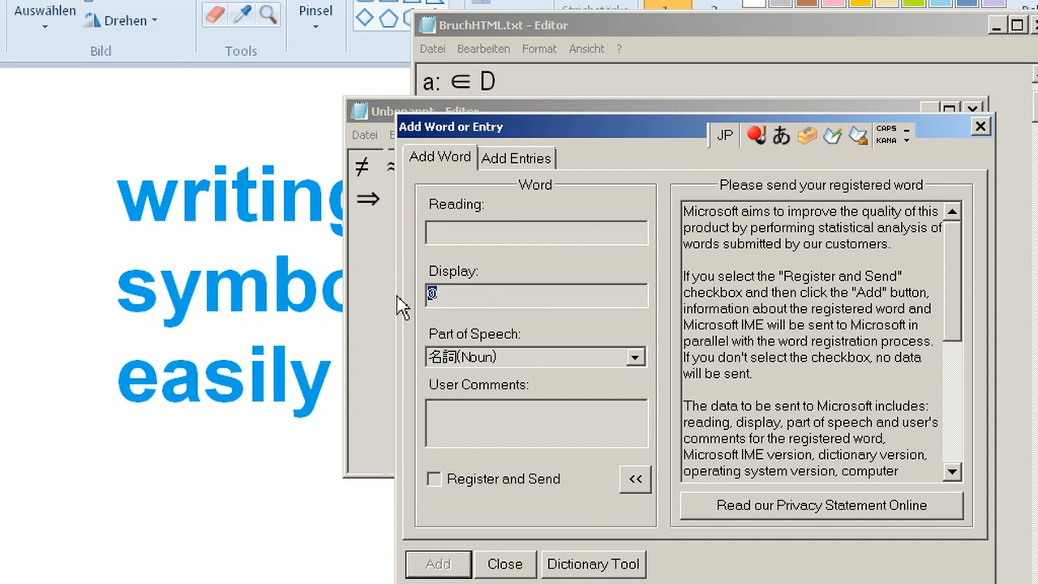
{"action": "left_click", "coordinate": [535, 232]}
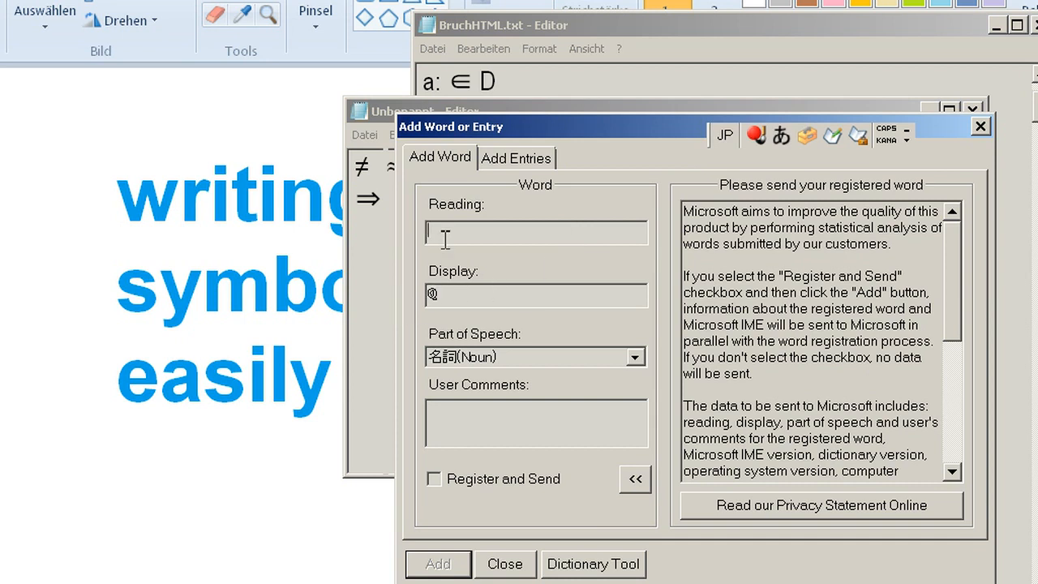
Enter a kana reading and display text @ ≠ ≈ ∈ Σ<b>hello</b>.
{"action": "type", "text": "习"}
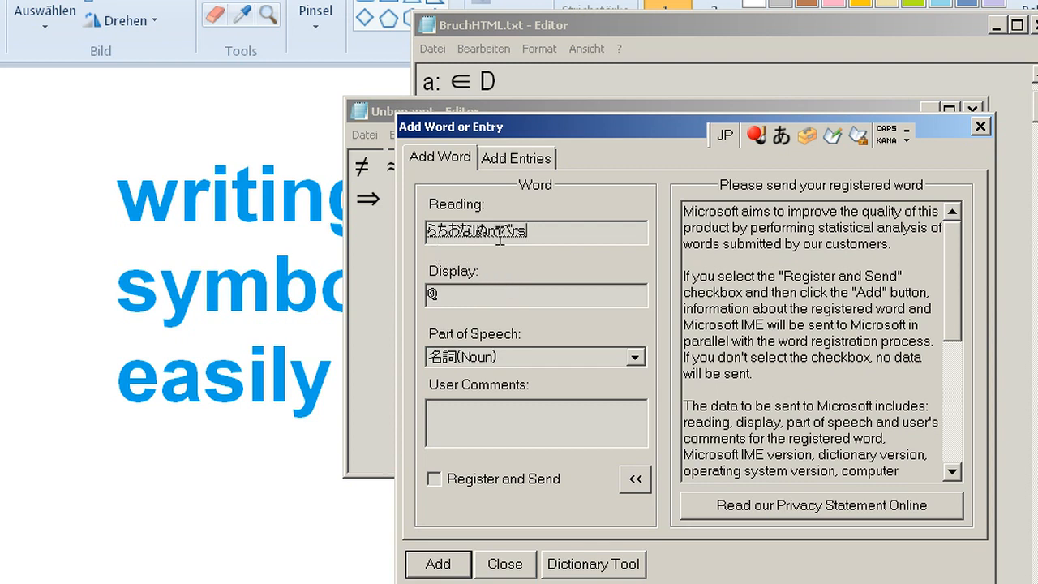
{"action": "mouse_move", "coordinate": [526, 292]}
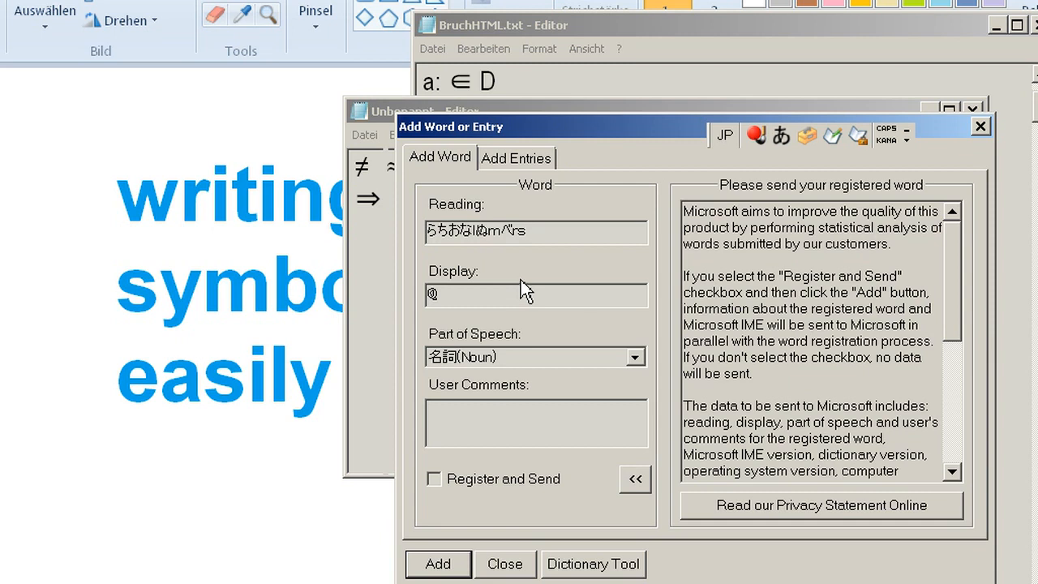
{"action": "mouse_move", "coordinate": [504, 151]}
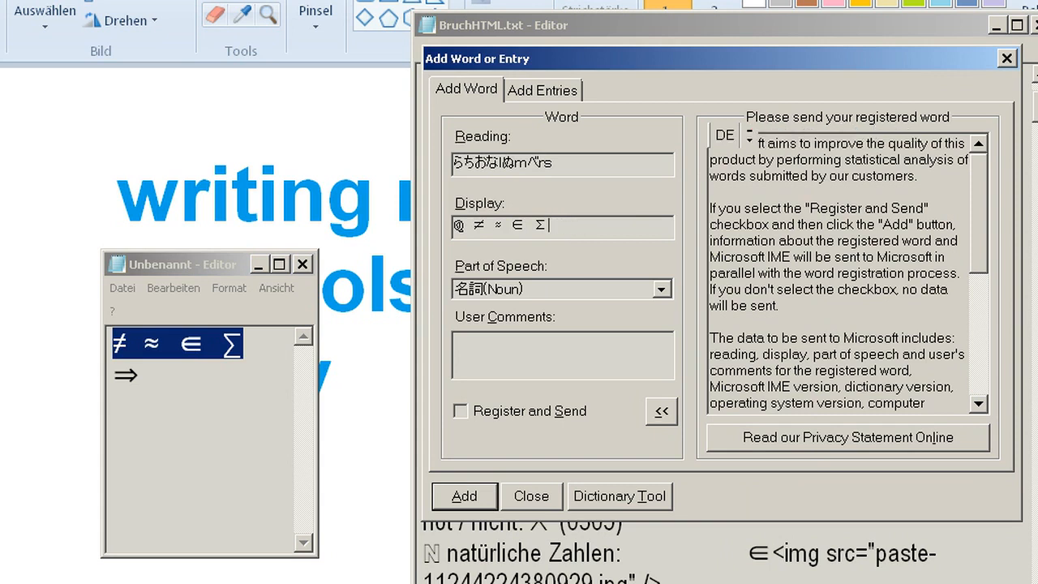
{"action": "type", "text": "<b>hello</b>"}
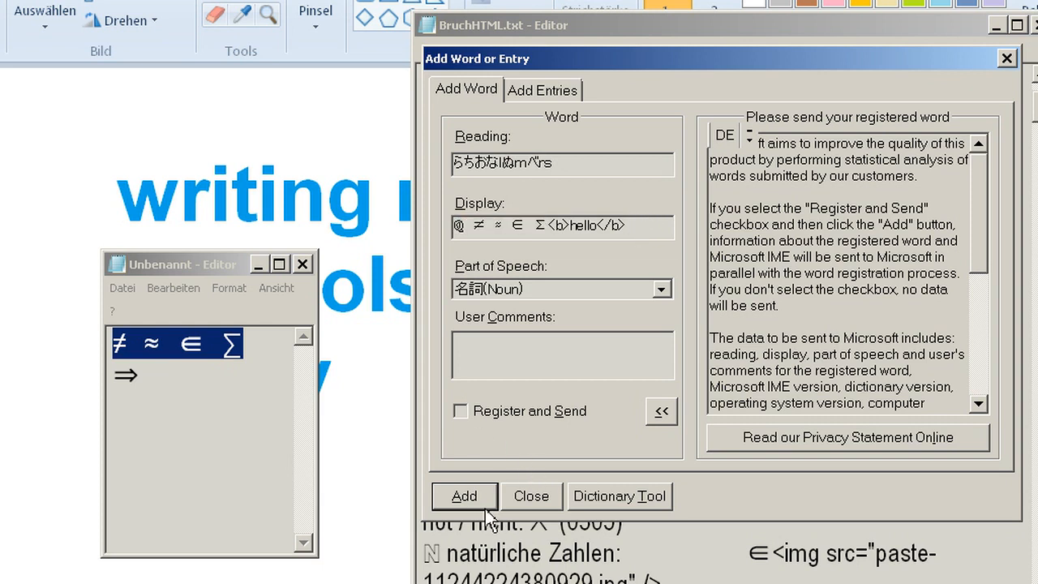
Add the dictionary entry, then test typing らちおな and <b>hello</b> in Notepad.
{"action": "left_click", "coordinate": [464, 496]}
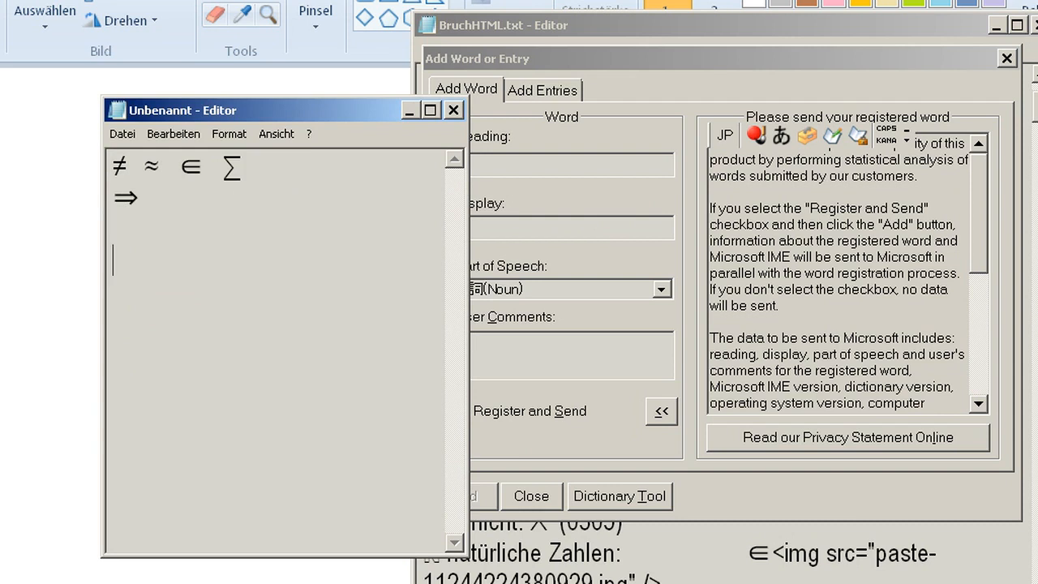
{"action": "type", "text": "らちおなlぬmべrs"}
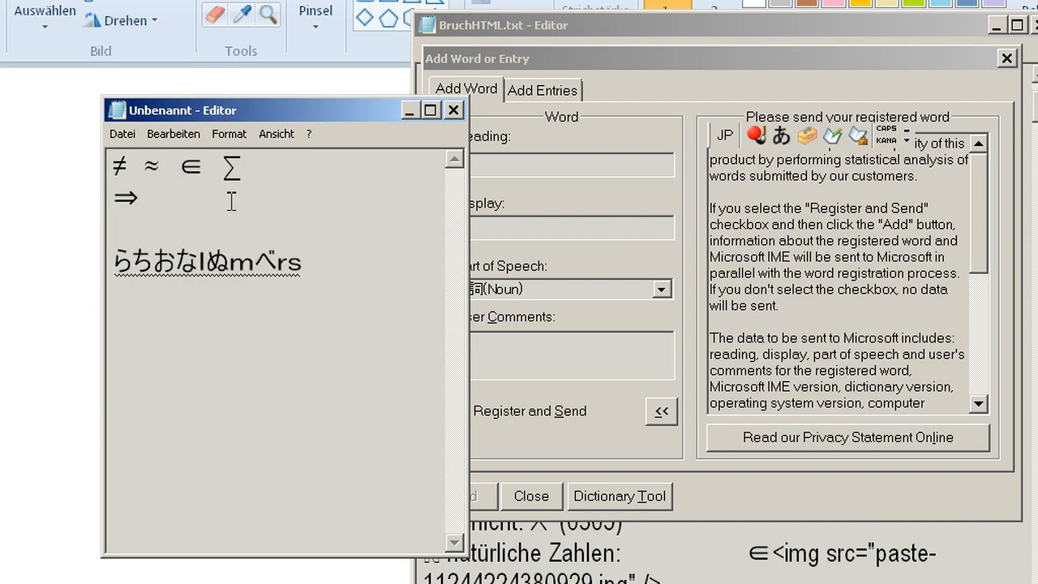
{"action": "type", "text": "<b>hello</b>"}
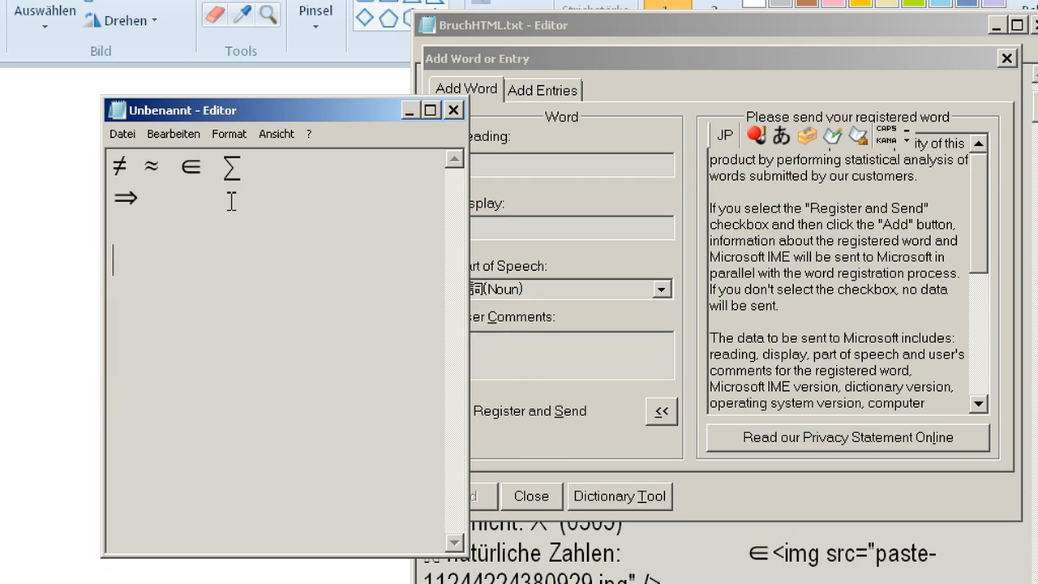
Type the reading らちおなlぬmべrs, unconverted, on a new Notepad line.
{"action": "type", "text": "らちおなlぬmべrs"}
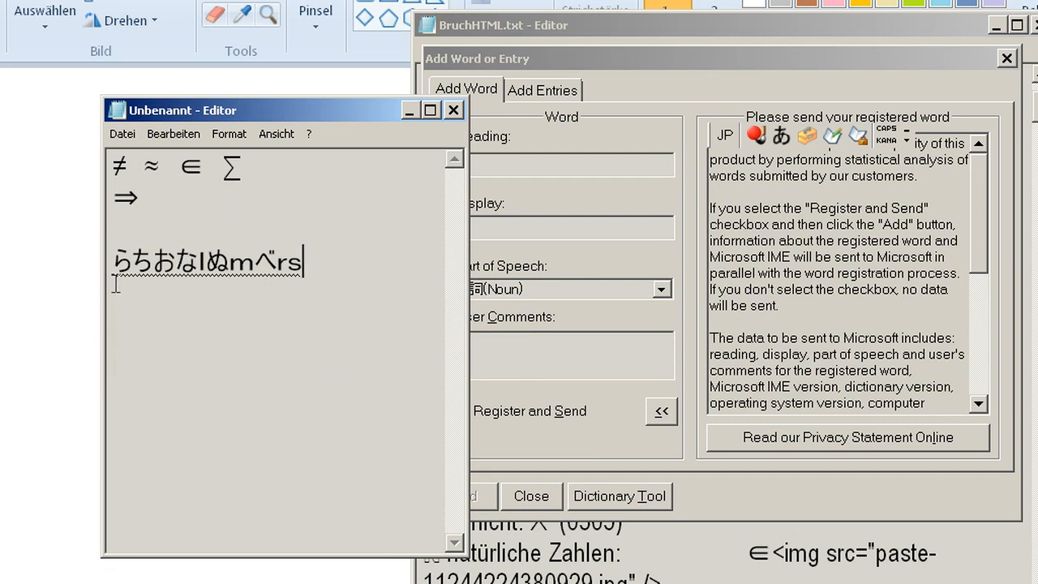
{"action": "mouse_move", "coordinate": [362, 336]}
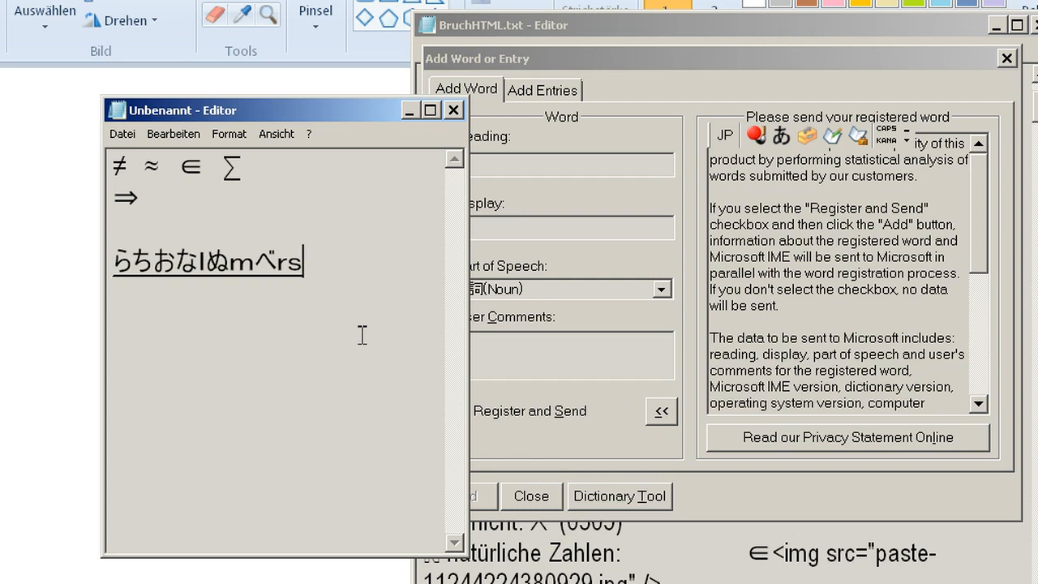
{"action": "mouse_move", "coordinate": [236, 309]}
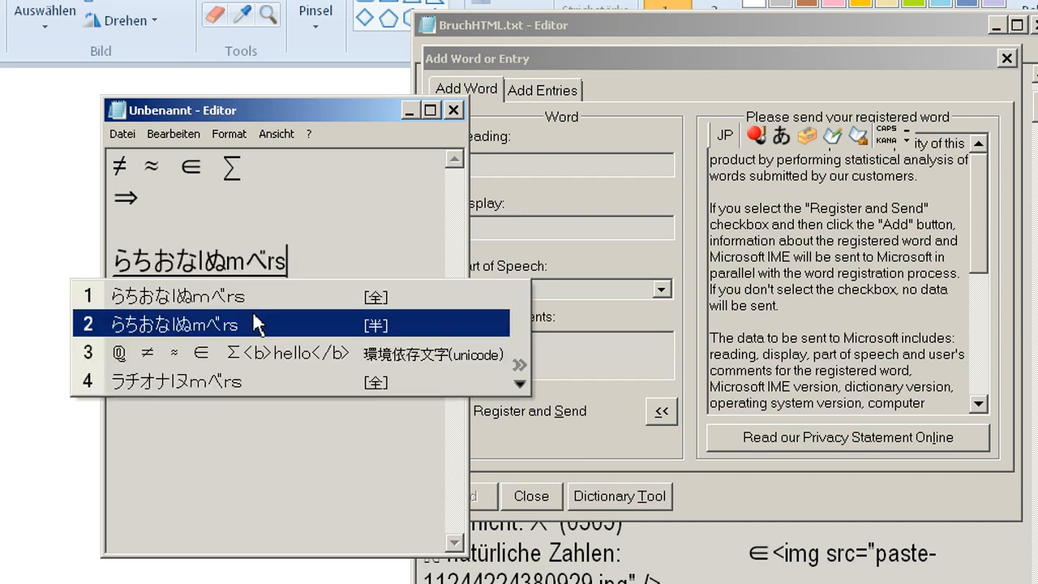
{"action": "mouse_move", "coordinate": [227, 360]}
{"action": "type", "text": "aaaaaaaaaaaaaaa"}
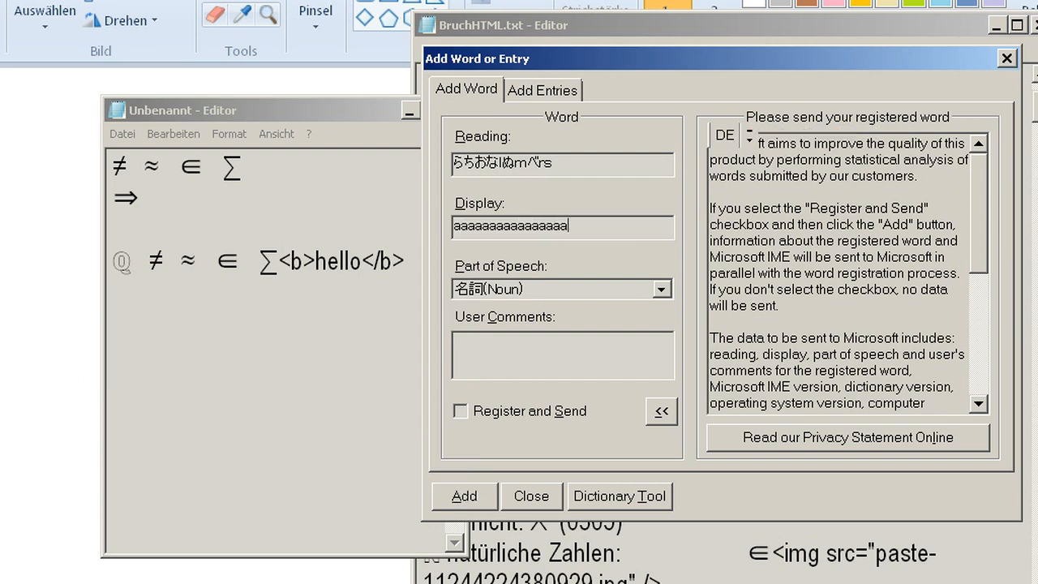
Add the word, then type its reading in Notepad for a second @ ≠ ≈ ∈ ∑<b>hello</b> line.
{"action": "left_click", "coordinate": [463, 495]}
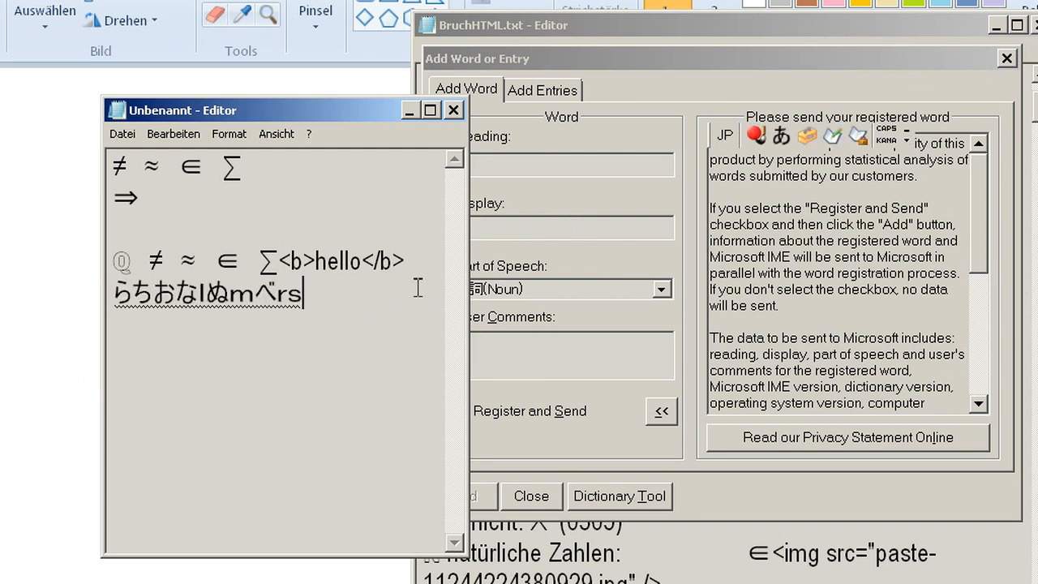
{"action": "type", "text": "aaaaaaaaaaaaaaaaaaaaaaaaaa"}
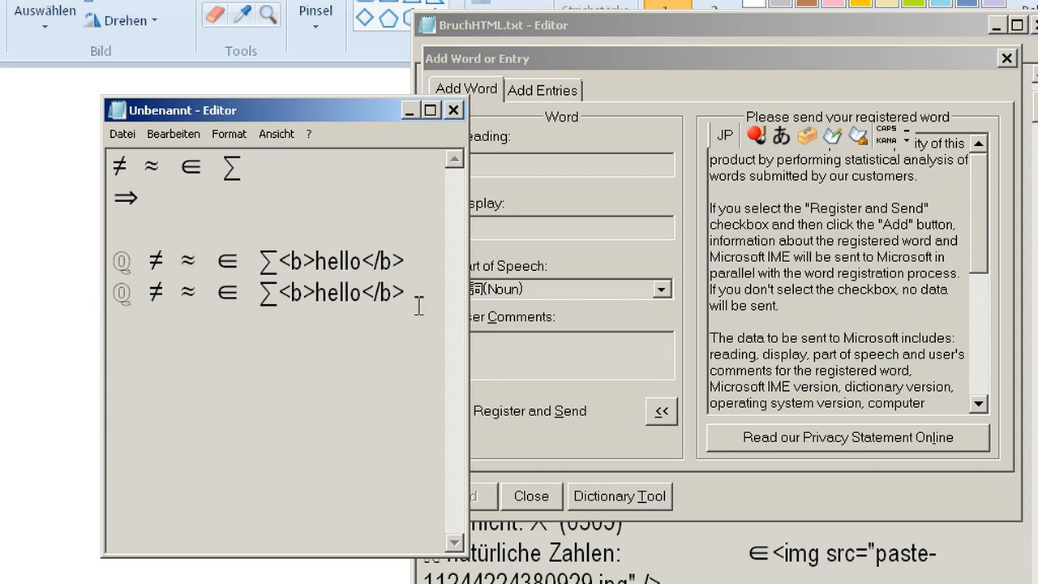
{"action": "mouse_move", "coordinate": [460, 365]}
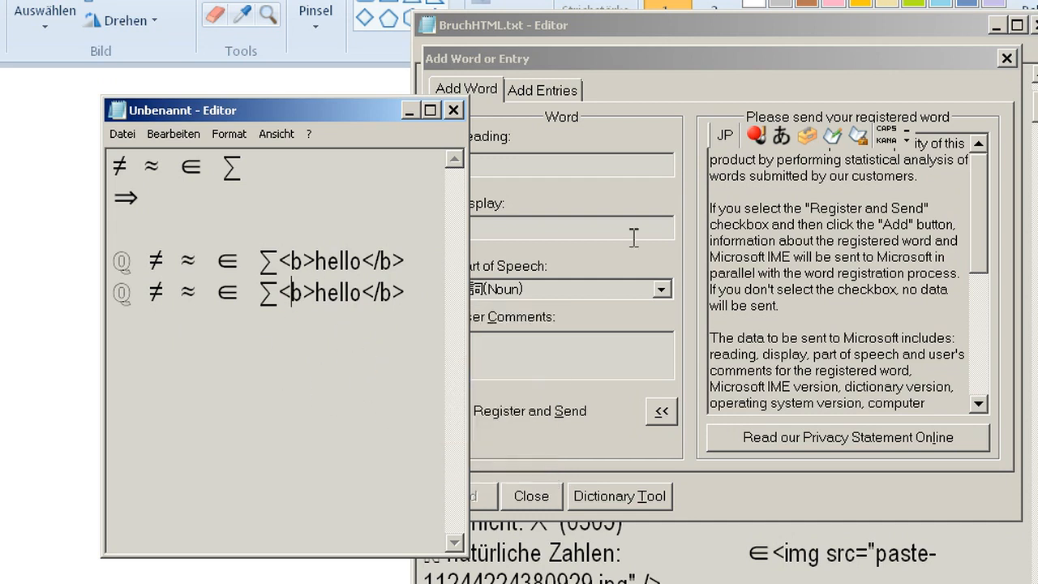
Open the IME toolbar options menu to reach the Dictionary Tool.
{"action": "left_click", "coordinate": [903, 139]}
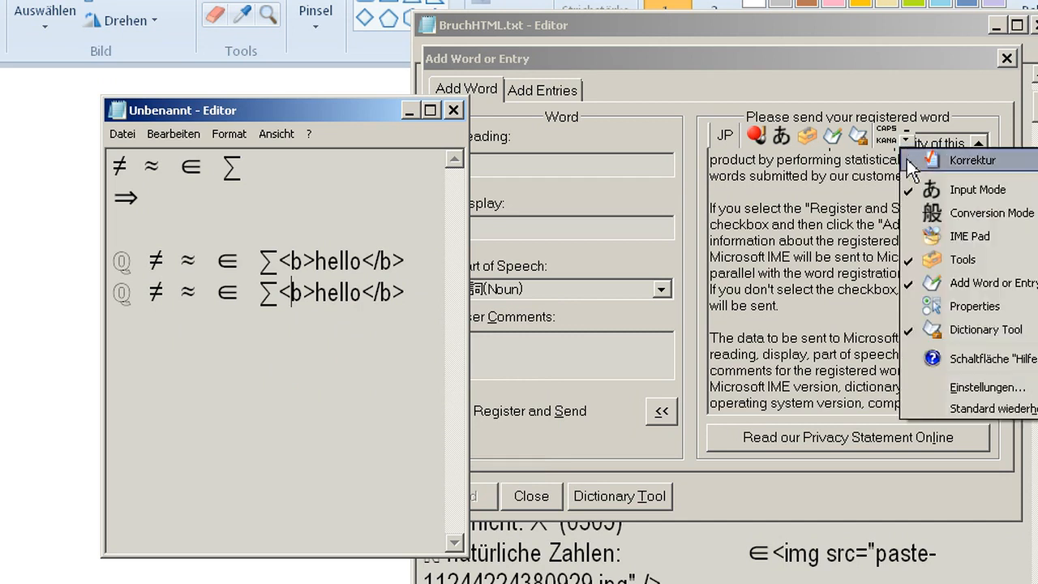
{"action": "mouse_move", "coordinate": [973, 329]}
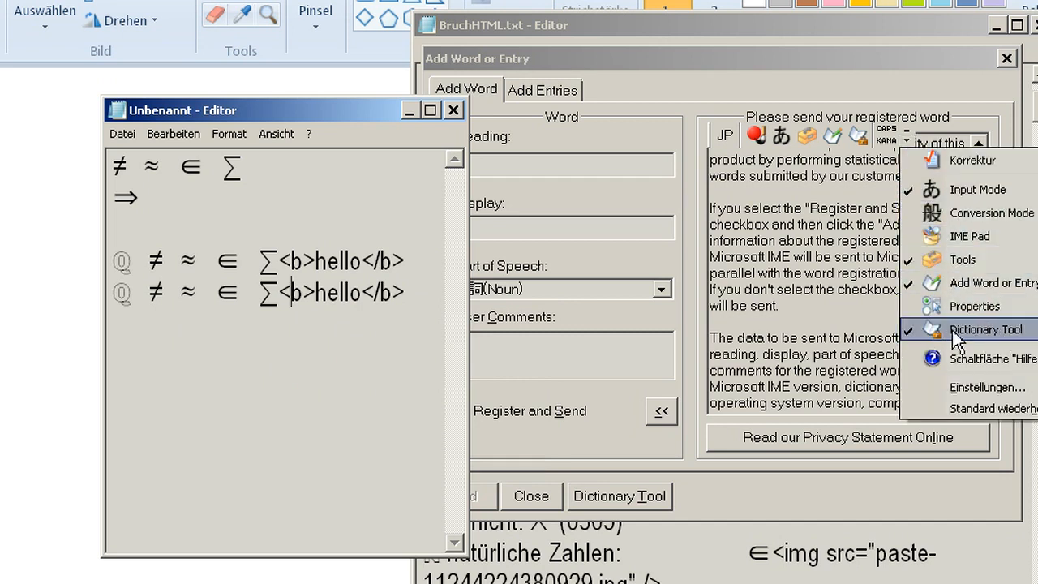
{"action": "mouse_move", "coordinate": [990, 213]}
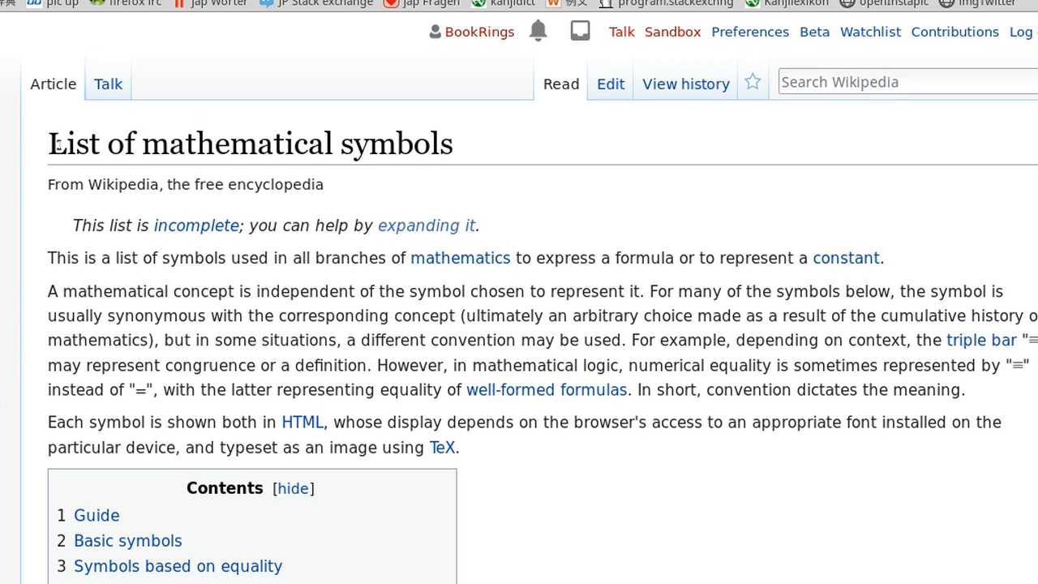
Select the 'List of mathematical symbols' title and scroll through its Contents and category overview.
{"action": "triple_click", "coordinate": [250, 143]}
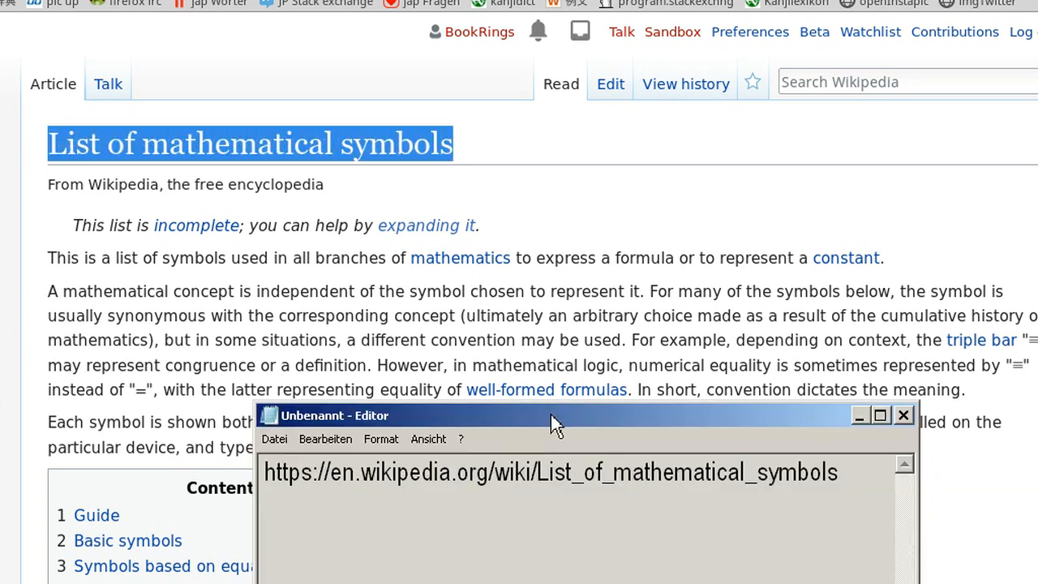
{"action": "left_click_drag", "start_coordinate": [555, 415], "coordinate": [657, 257]}
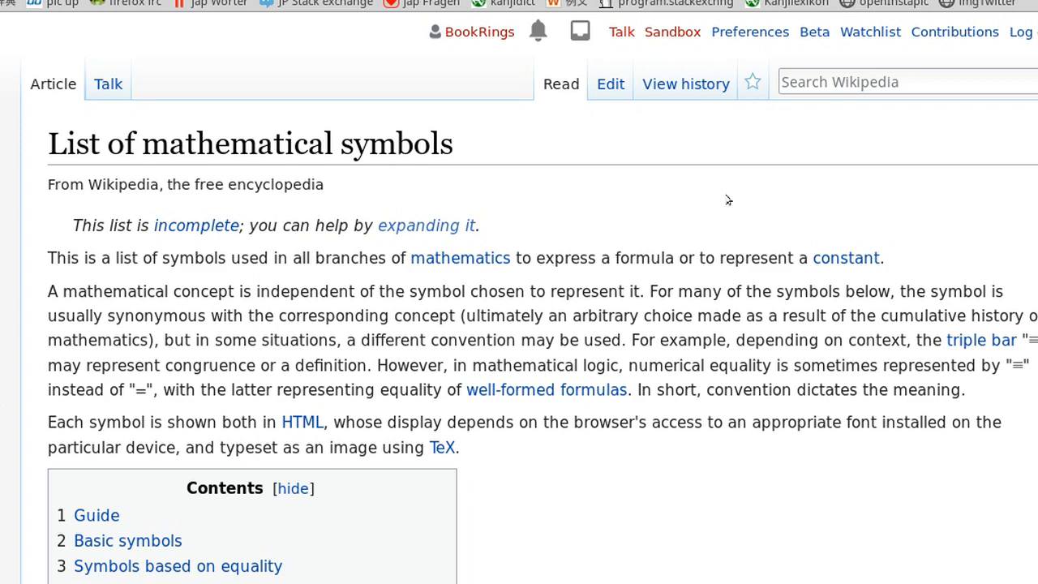
{"action": "scroll", "scroll_direction": "down", "scroll_amount": 3}
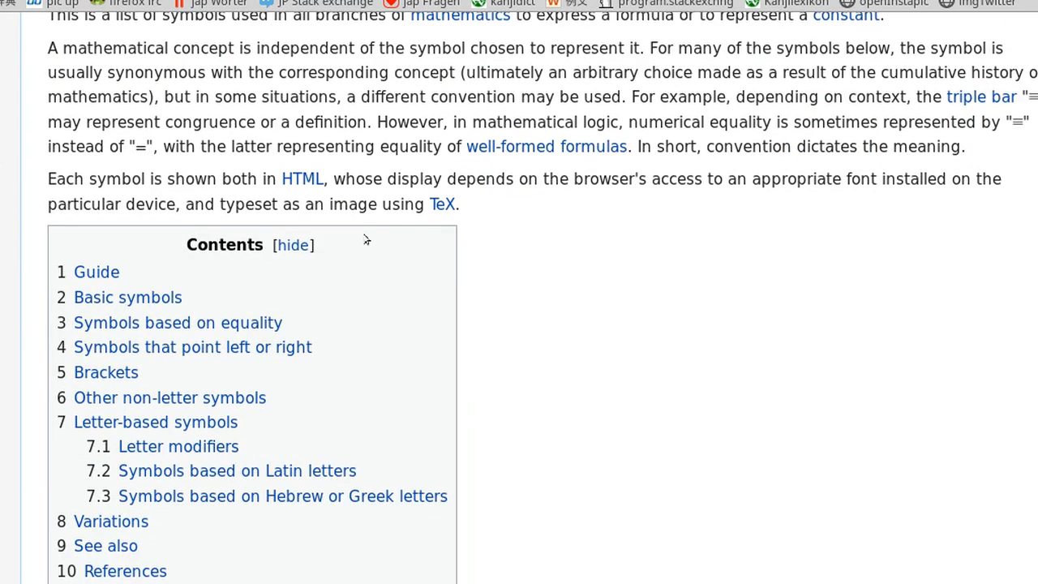
{"action": "scroll", "scroll_direction": "down", "scroll_amount": 3}
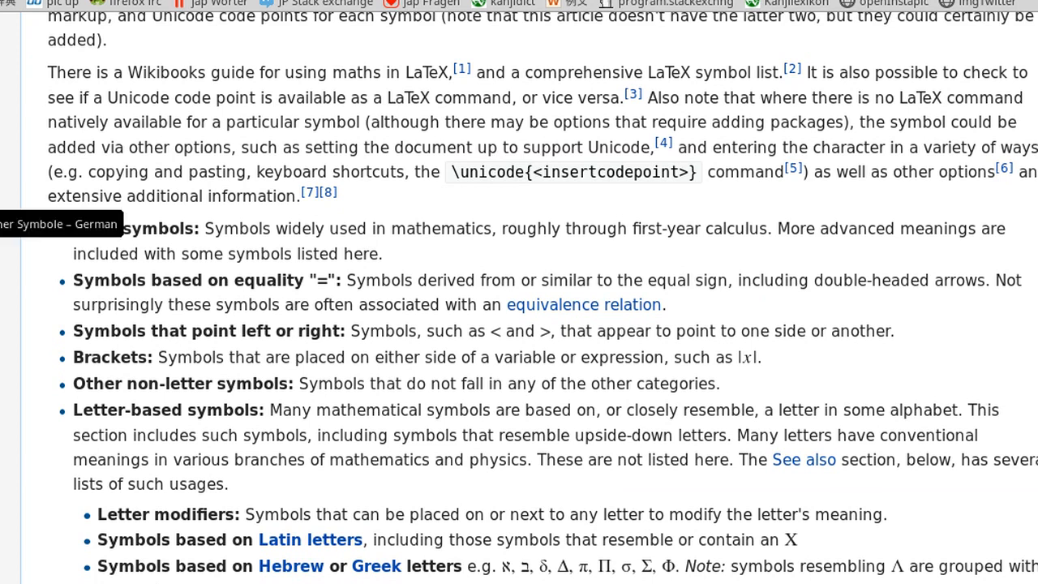
{"action": "mouse_move", "coordinate": [301, 242]}
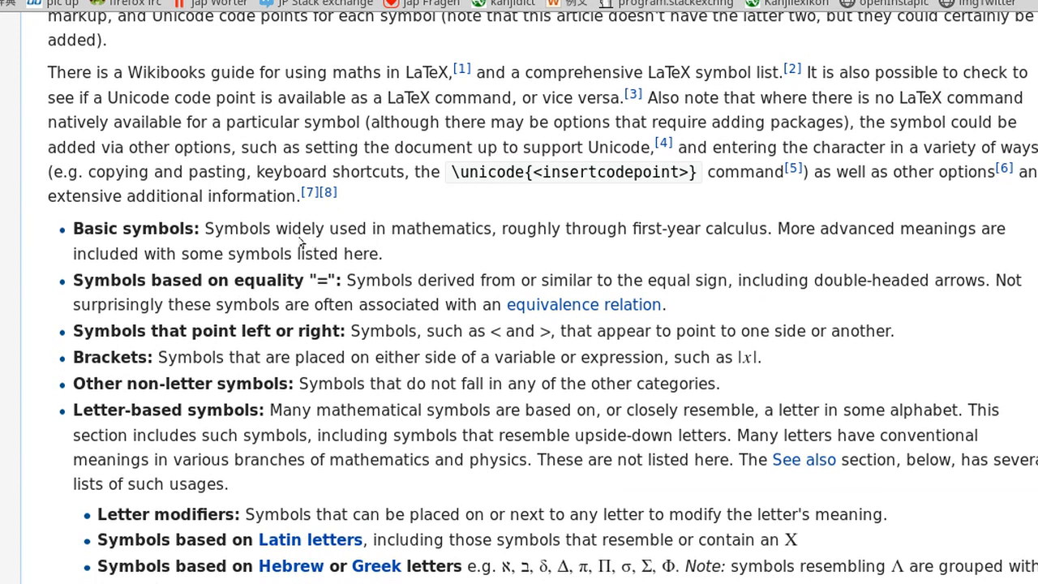
{"action": "mouse_move", "coordinate": [302, 243]}
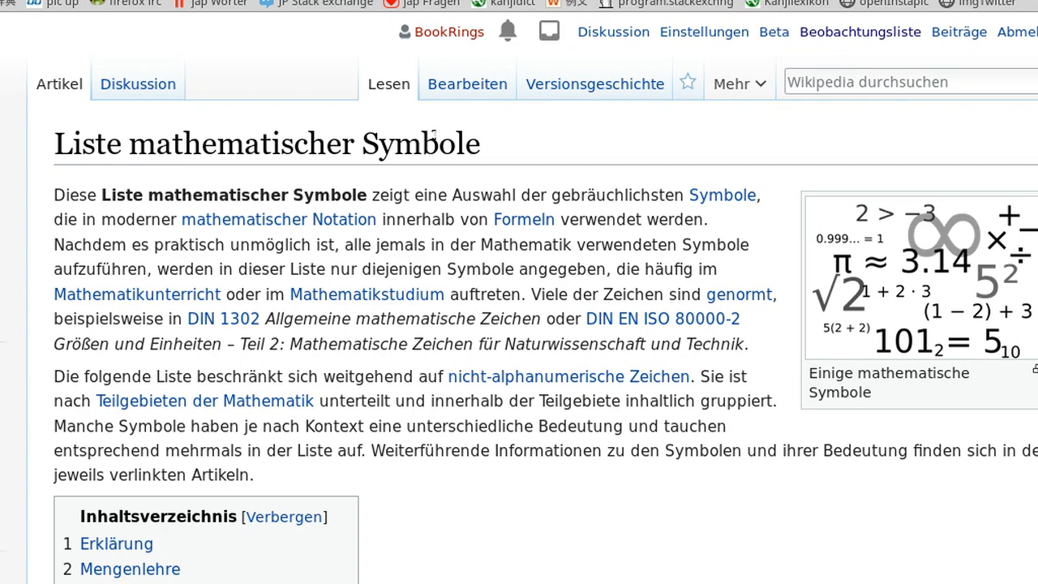
Scroll the German symbol list to the Mengenlehre tables and select the empty set's code 2205.
{"action": "scroll", "scroll_direction": "down", "scroll_amount": 3}
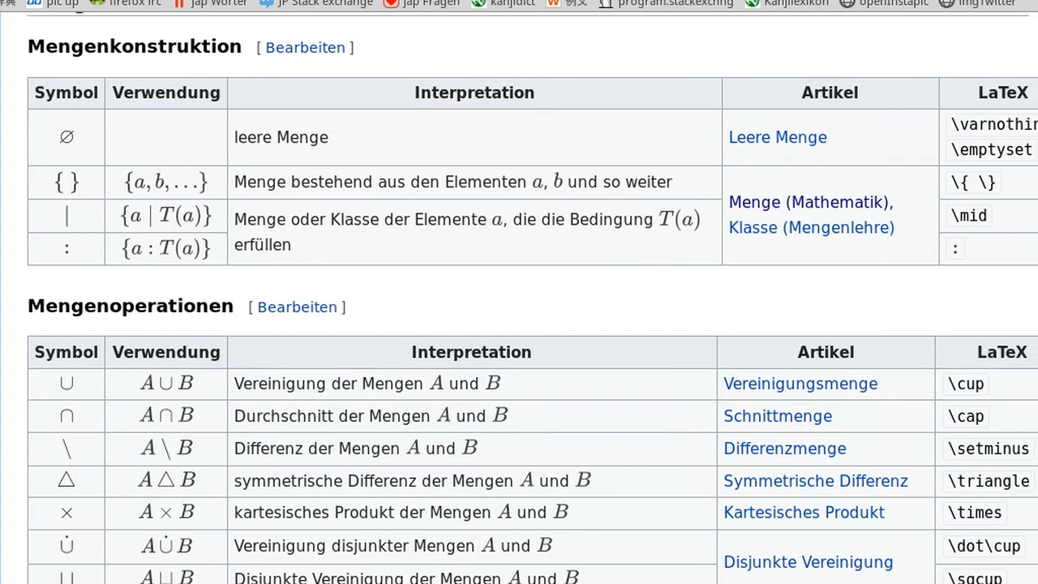
{"action": "scroll", "scroll_direction": "right", "scroll_amount": 3}
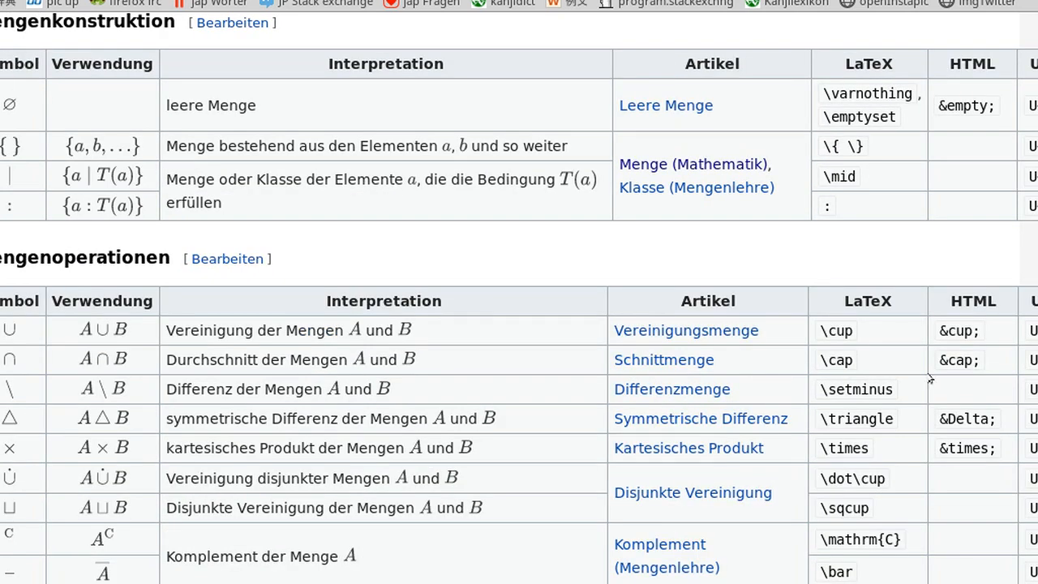
{"action": "scroll", "scroll_direction": "down", "scroll_amount": 3}
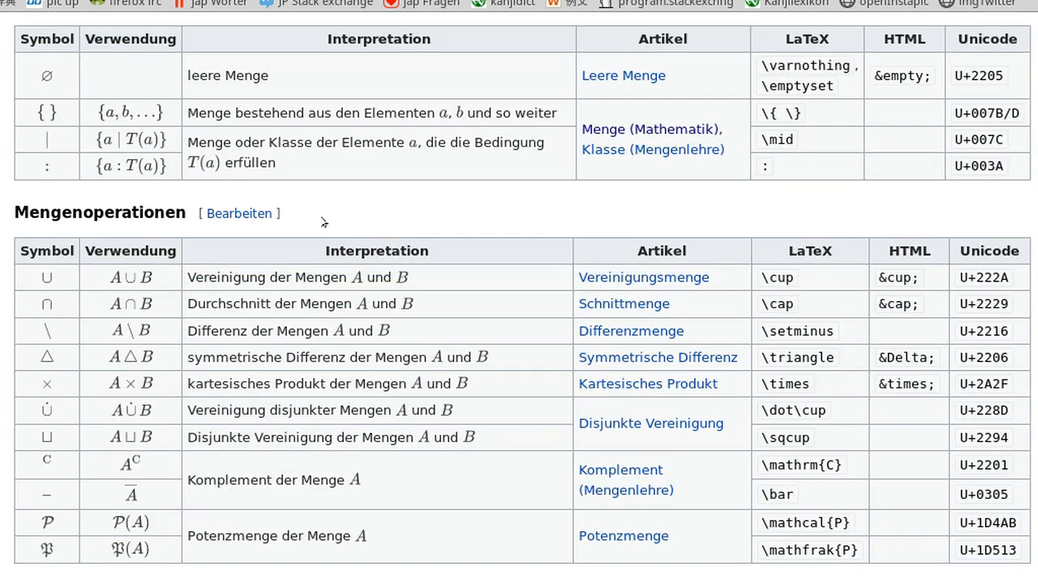
{"action": "scroll", "scroll_direction": "down", "scroll_amount": 3}
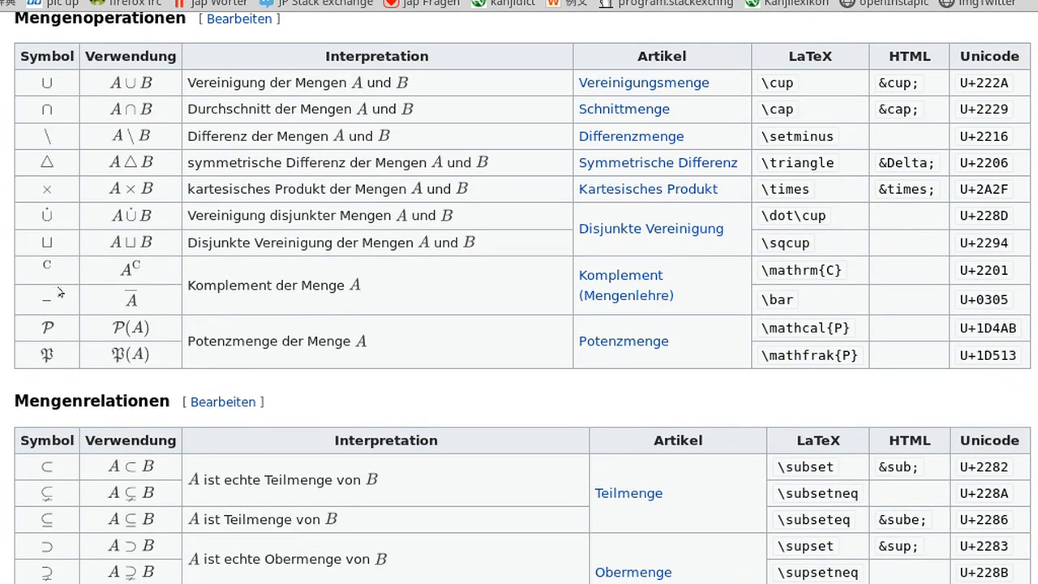
{"action": "scroll", "scroll_direction": "up", "scroll_amount": 3}
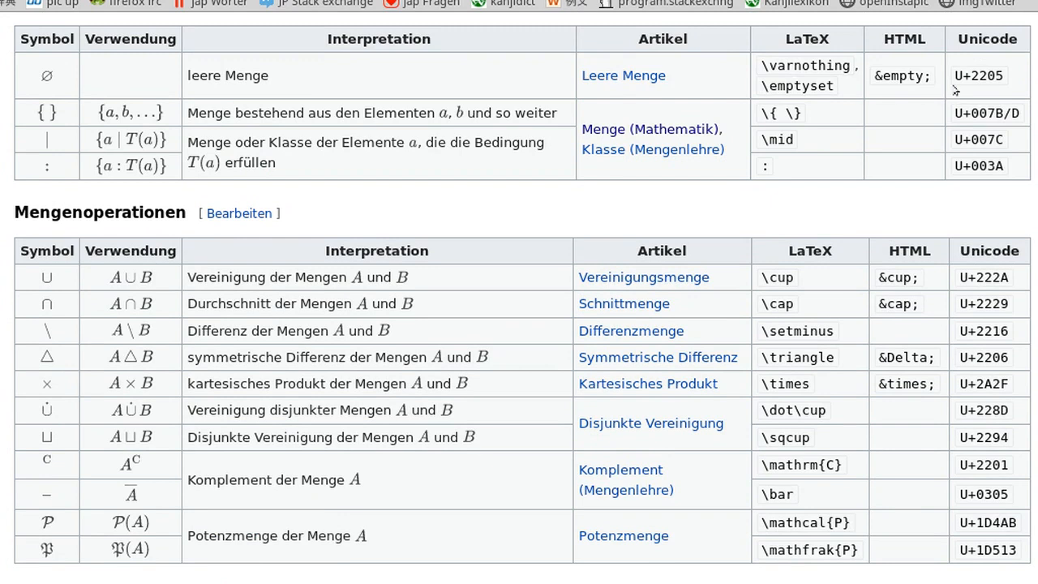
{"action": "double_click", "coordinate": [980, 75]}
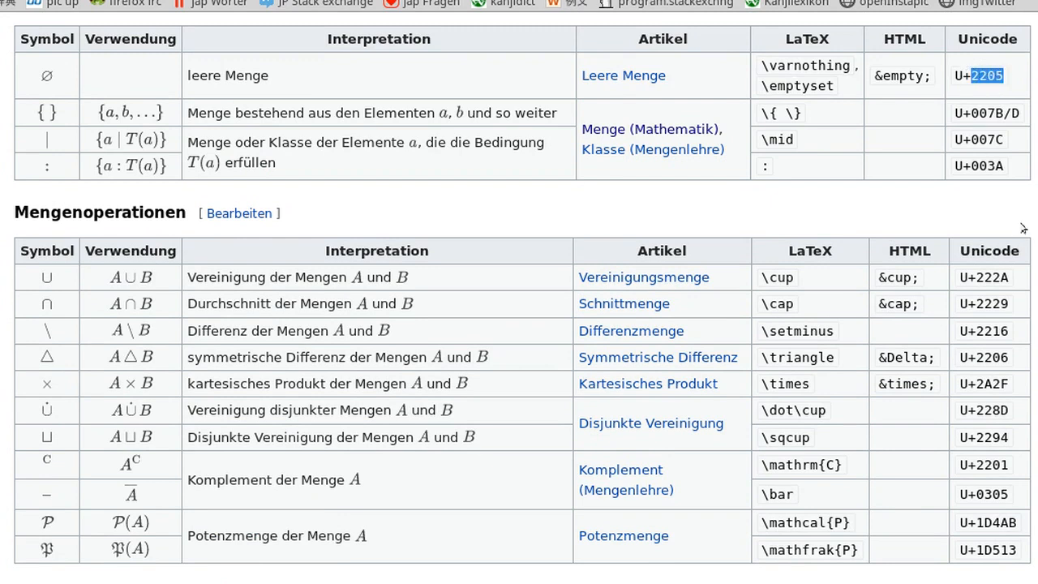
{"action": "mouse_move", "coordinate": [1023, 228]}
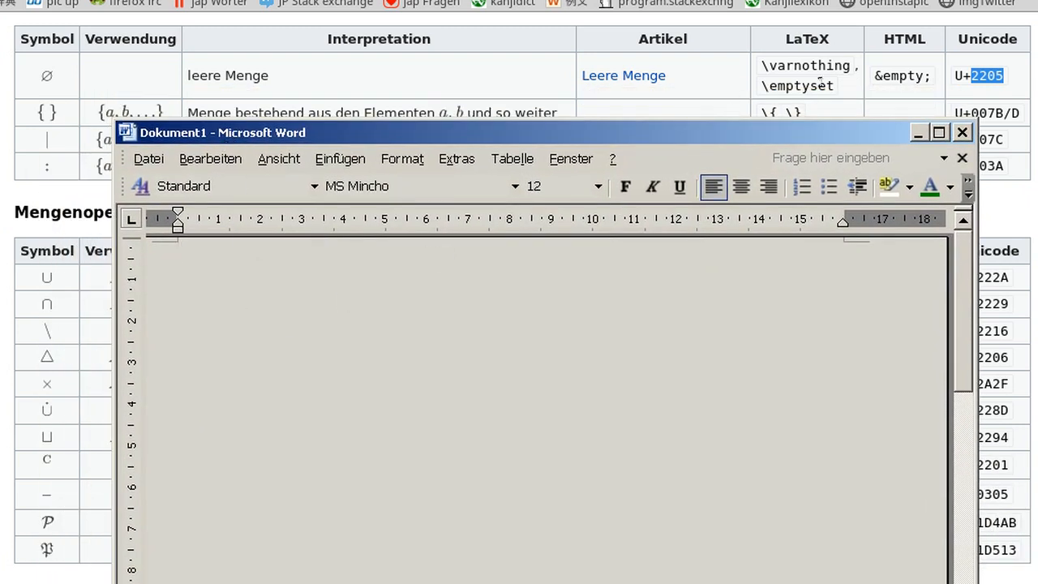
Convert code 2205 into the empty-set symbol, then enter brace codes 007B and 007D below it.
{"action": "type", "text": "22"}
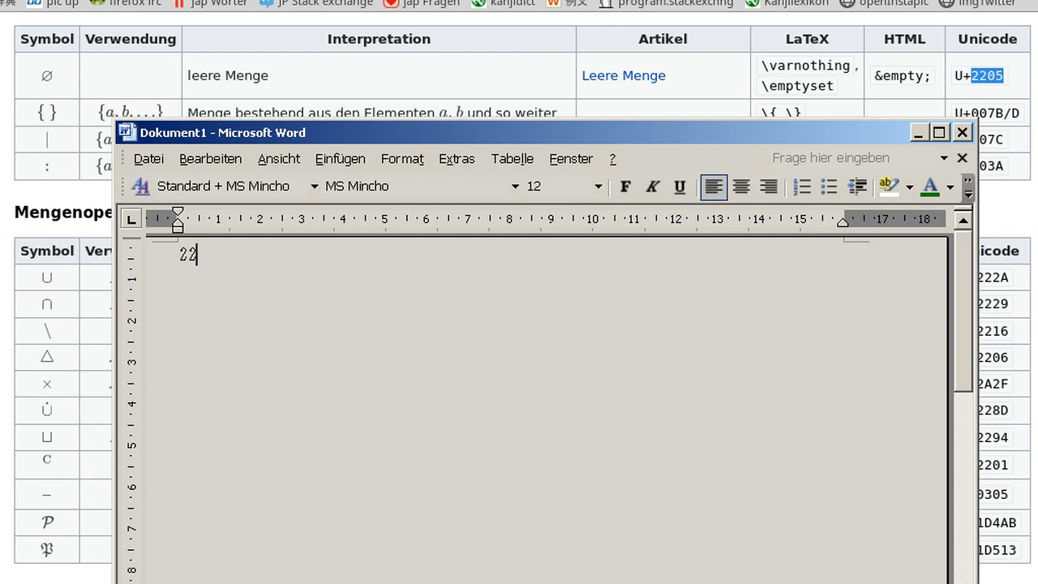
{"action": "type", "text": "05"}
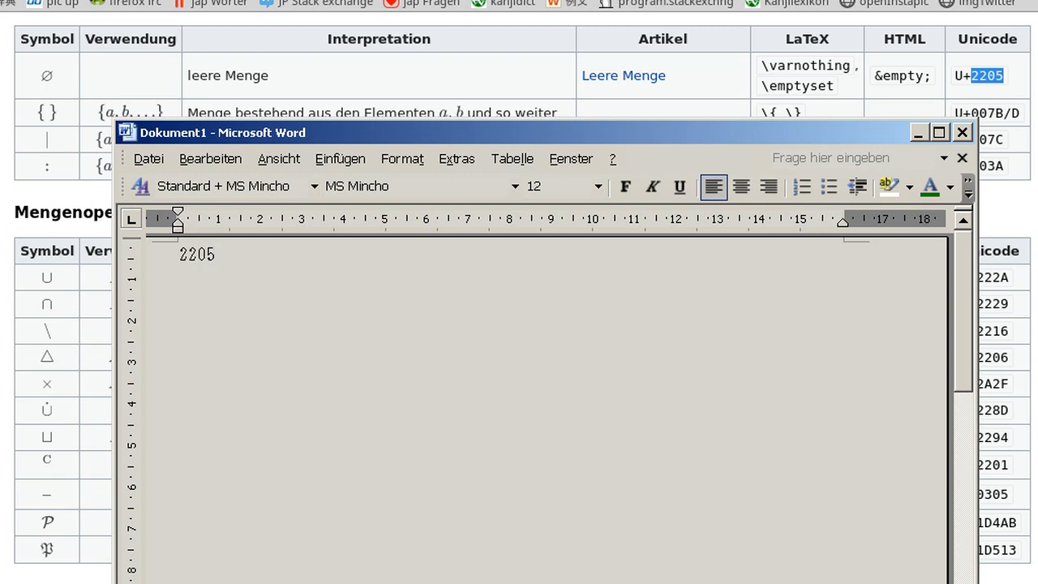
{"action": "double_click", "coordinate": [197, 254]}
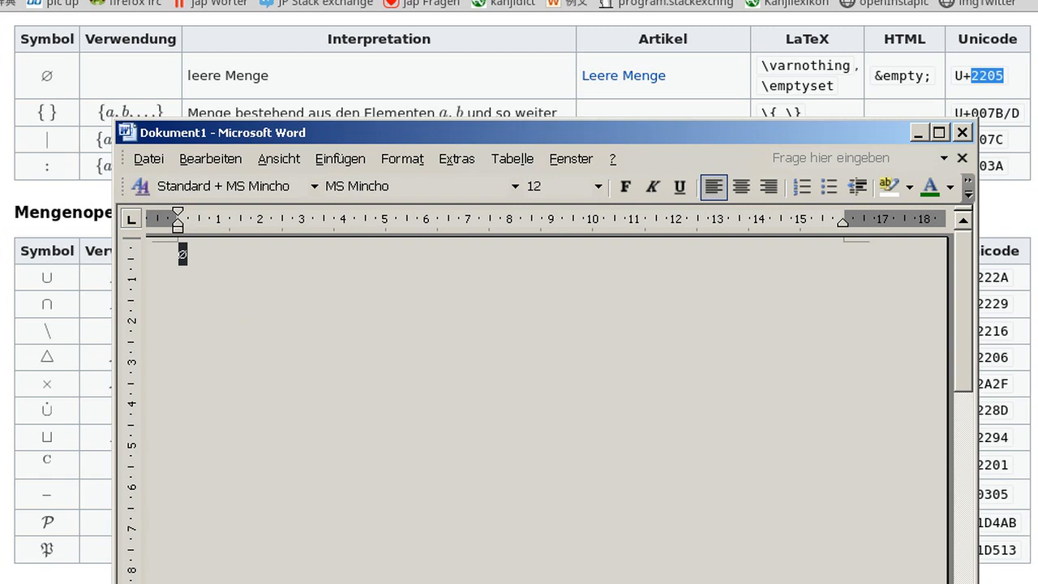
{"action": "mouse_move", "coordinate": [521, 503]}
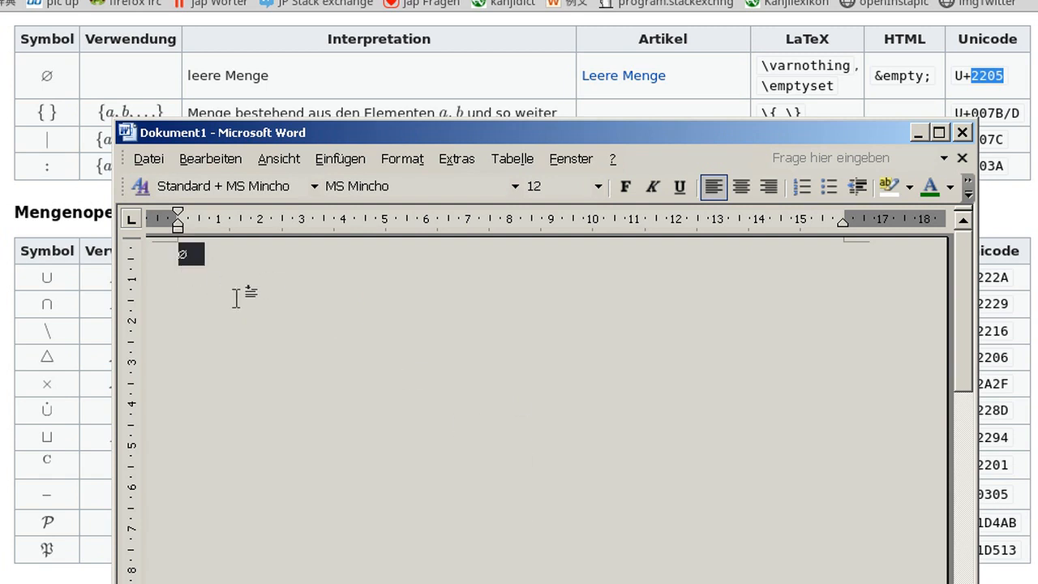
{"action": "mouse_move", "coordinate": [325, 282]}
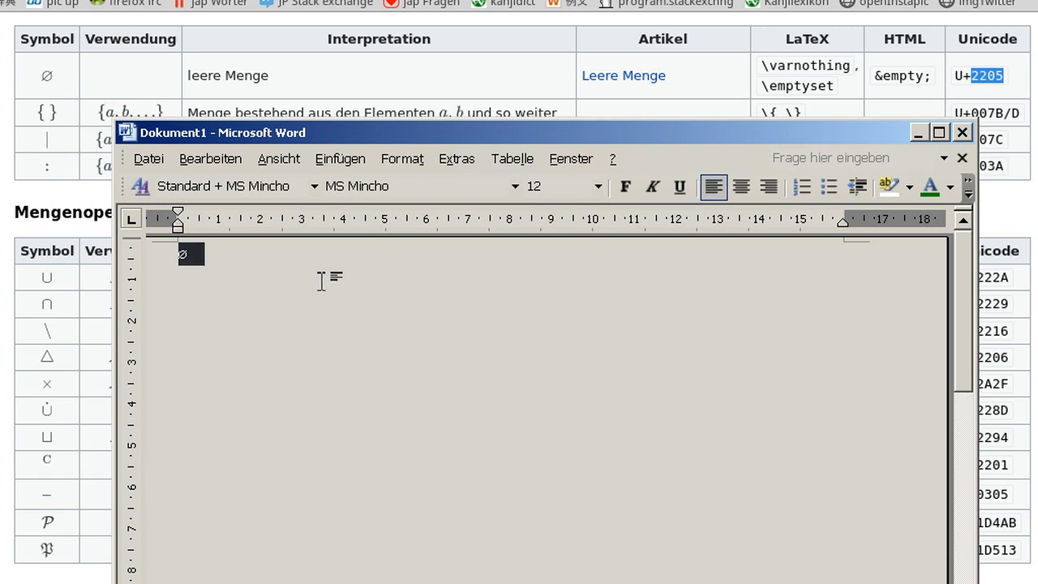
{"action": "mouse_move", "coordinate": [530, 438]}
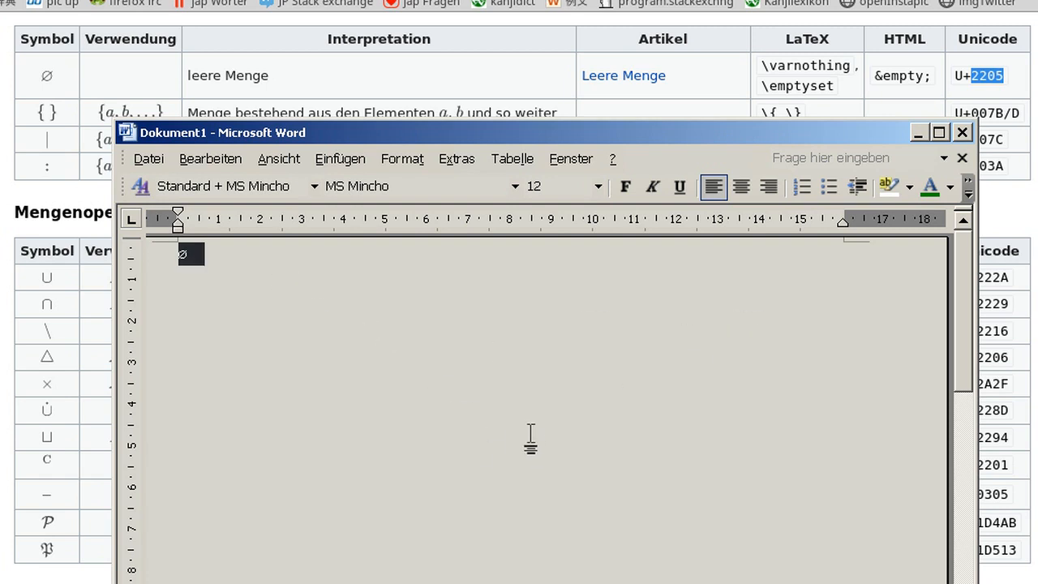
{"action": "mouse_move", "coordinate": [417, 292]}
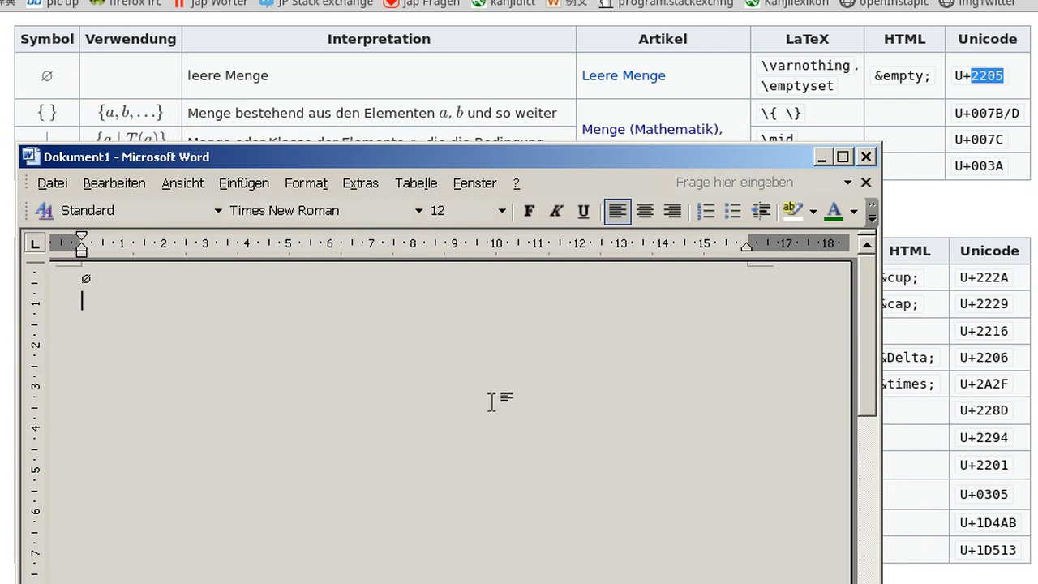
{"action": "type", "text": "007B"}
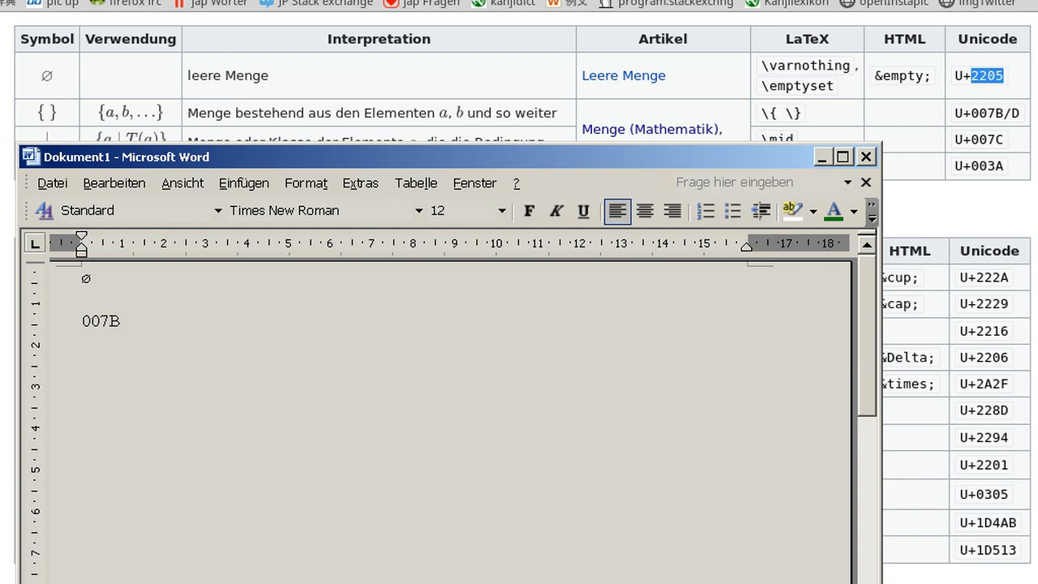
{"action": "type", "text": "007"}
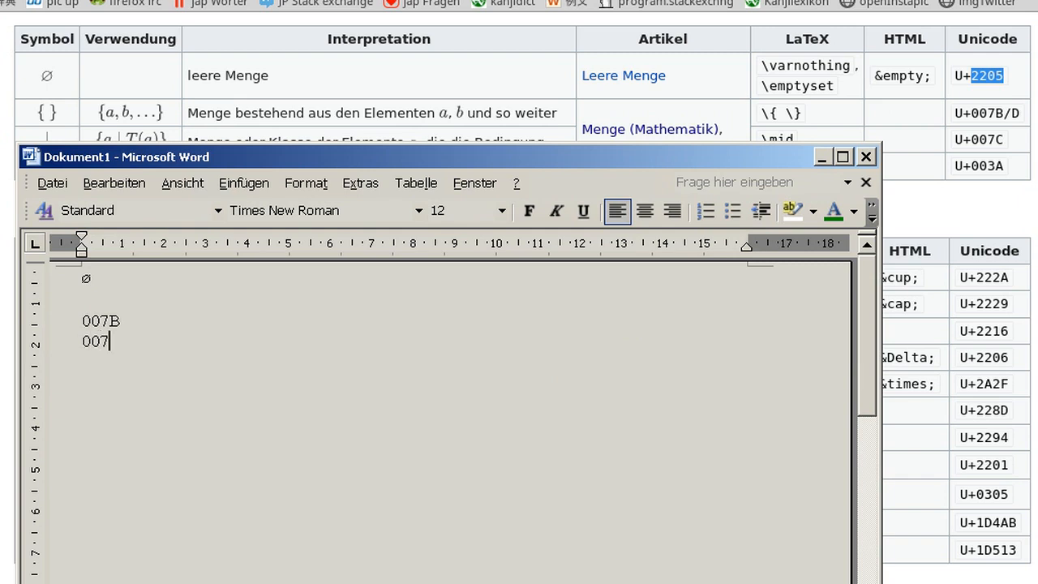
{"action": "type", "text": "D"}
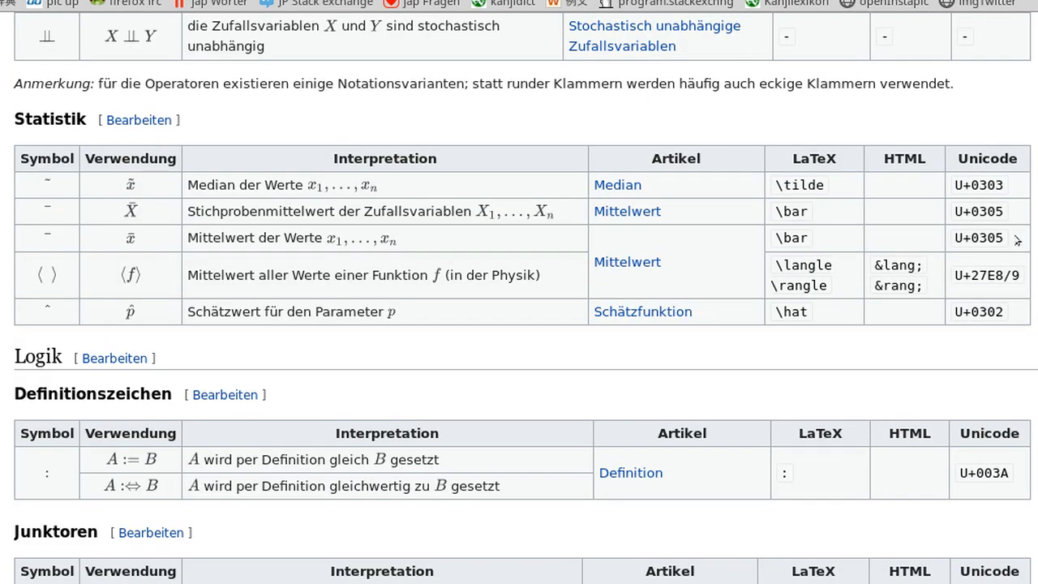
Copy code 0305 from the Statistik table and combine it with A in Word to form Ā.
{"action": "double_click", "coordinate": [984, 238]}
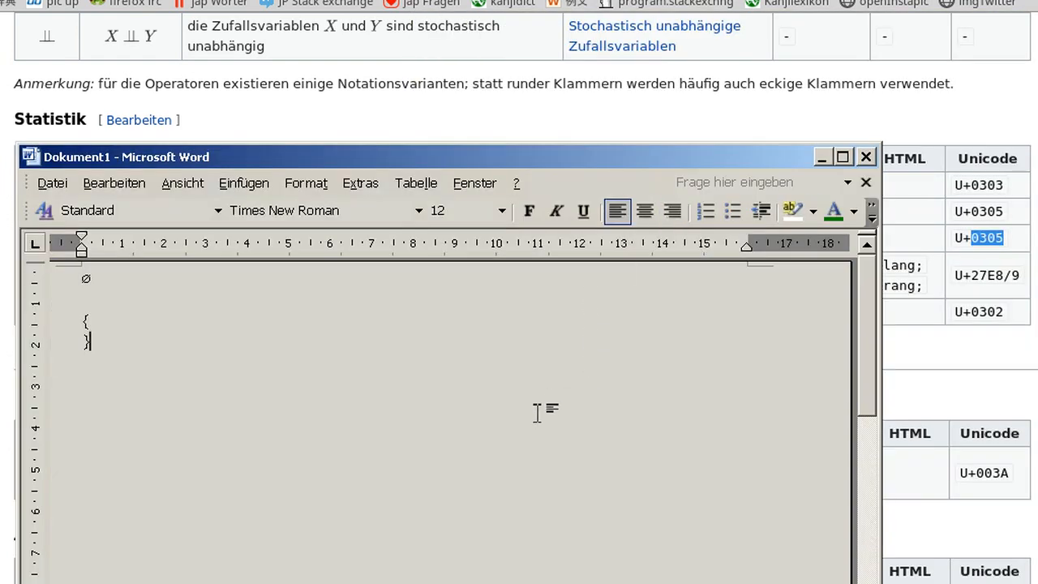
{"action": "type", "text": "A"}
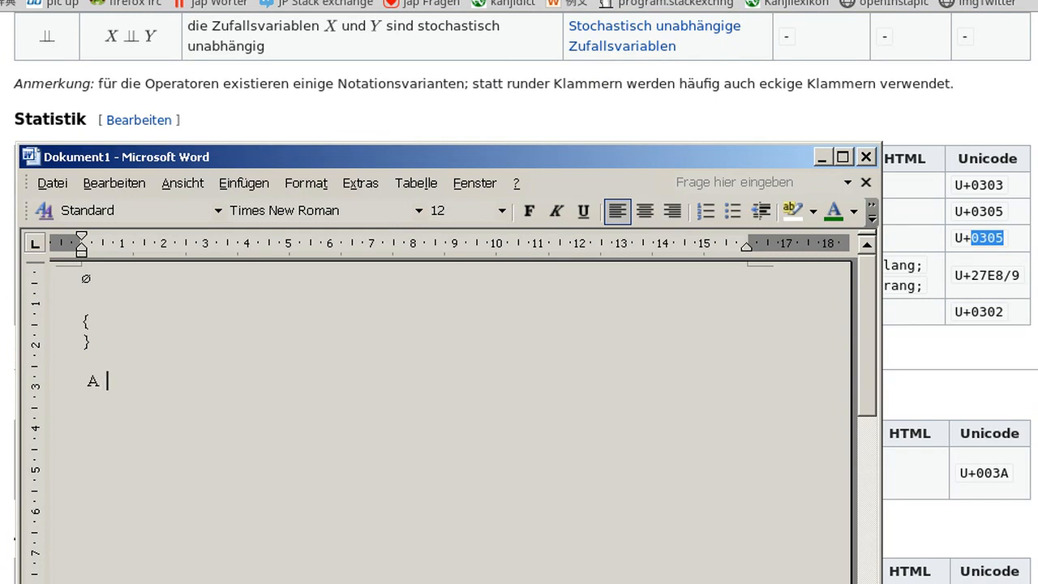
{"action": "type", "text": "X"}
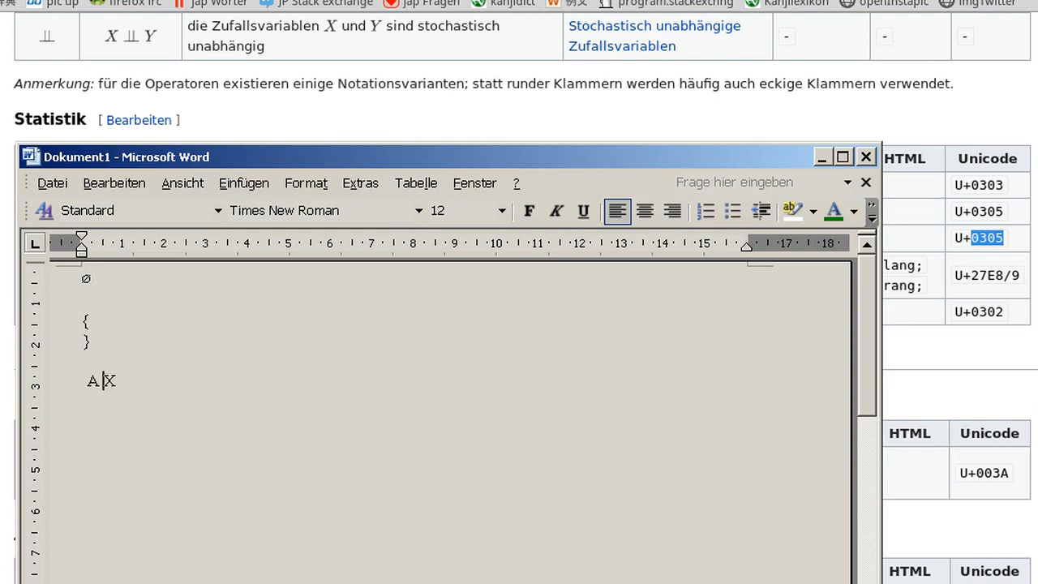
{"action": "type", "text": "04"}
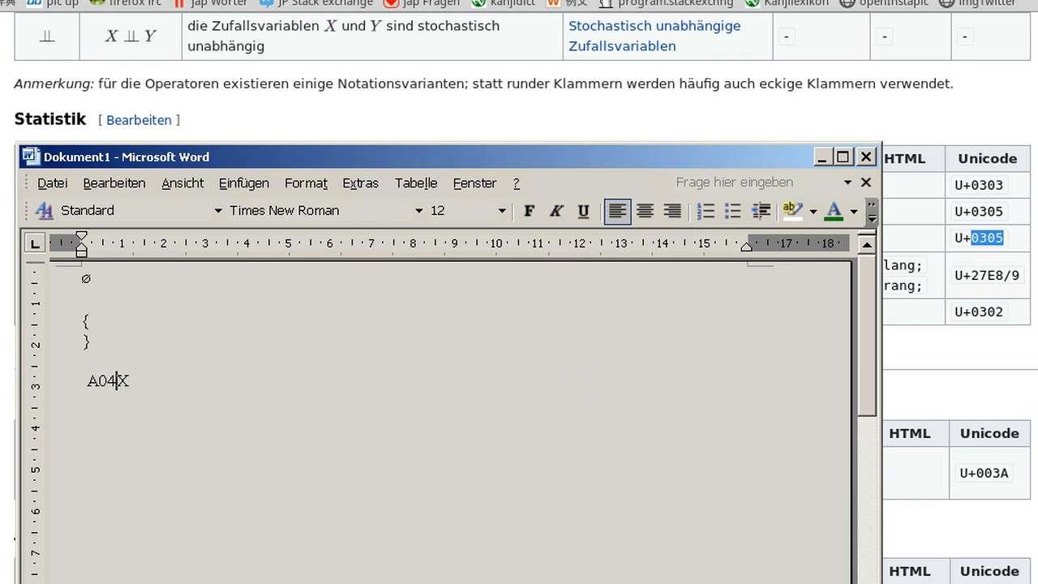
{"action": "type", "text": "305"}
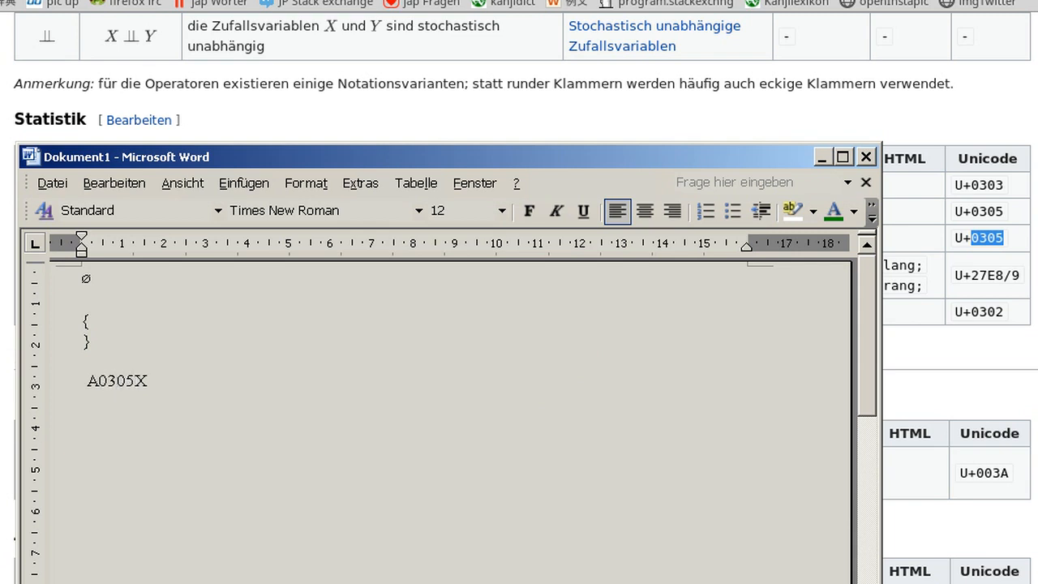
{"action": "double_click", "coordinate": [116, 380]}
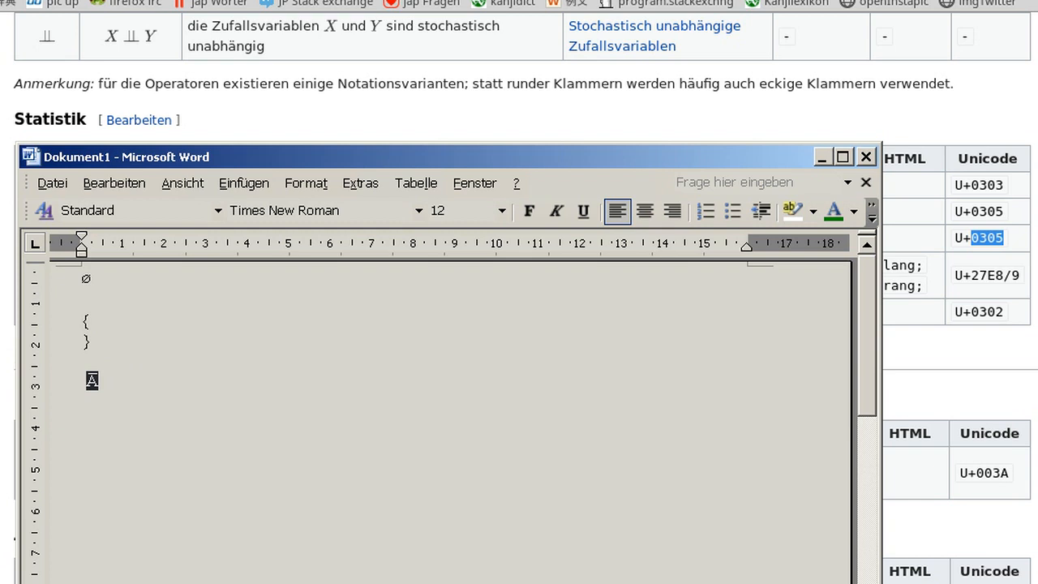
{"action": "mouse_move", "coordinate": [506, 369]}
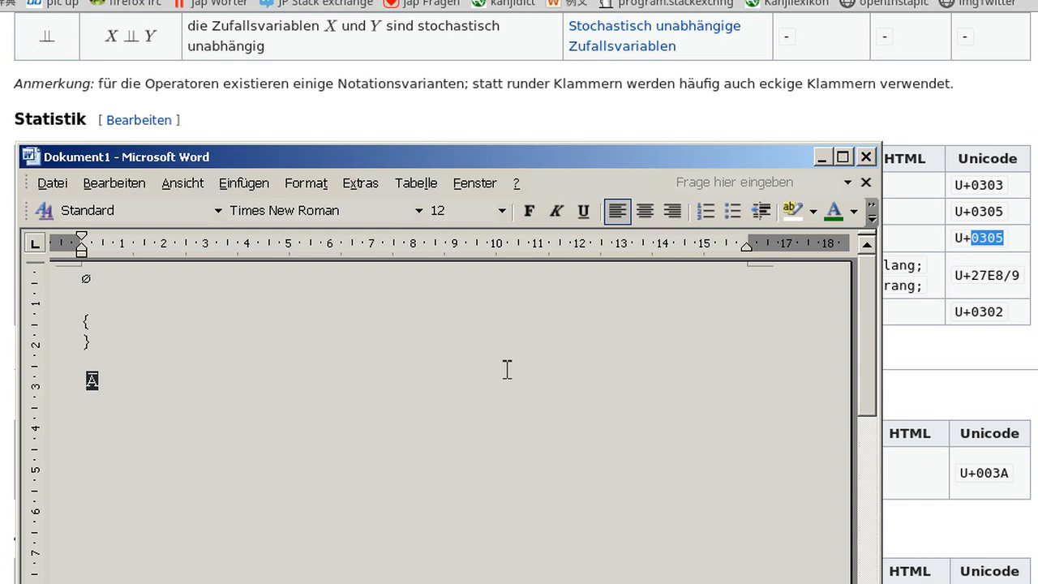
{"action": "left_click", "coordinate": [864, 156]}
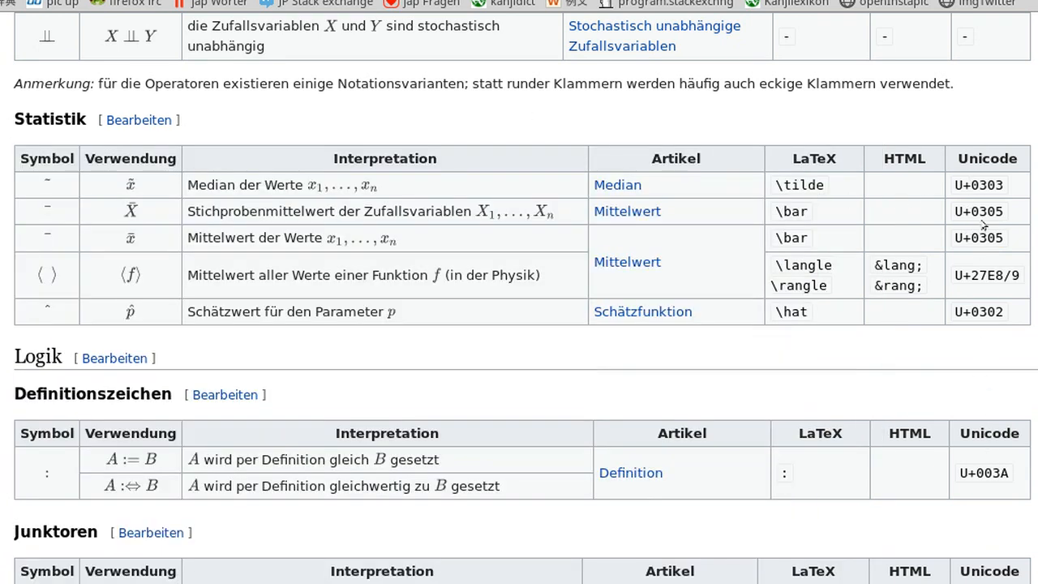
{"action": "mouse_move", "coordinate": [981, 225]}
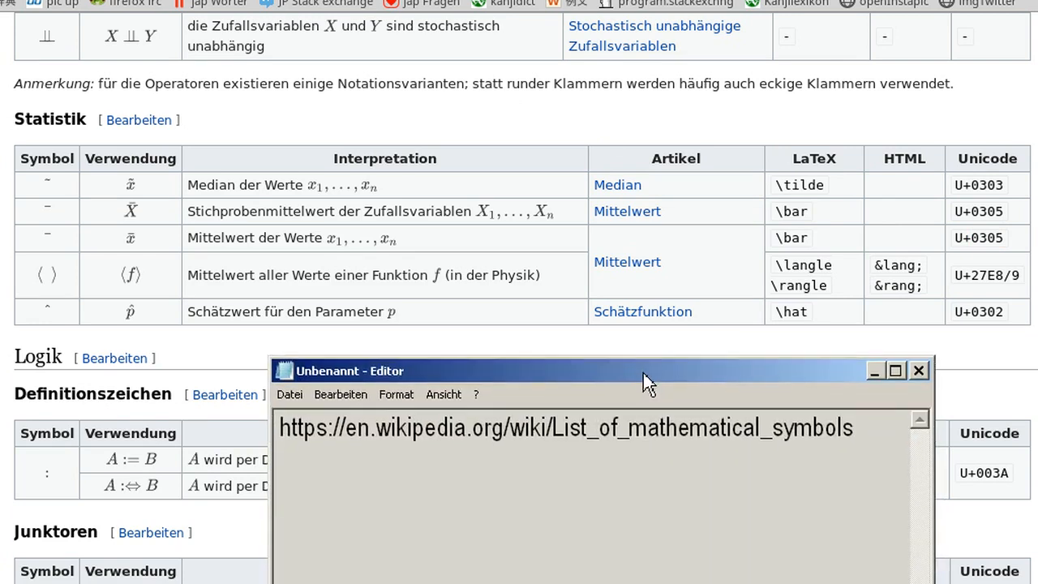
Raise the Notepad window, delete the stray W, and enter the √ overline span snippet around 'asf'.
{"action": "left_click_drag", "start_coordinate": [645, 370], "coordinate": [575, 129]}
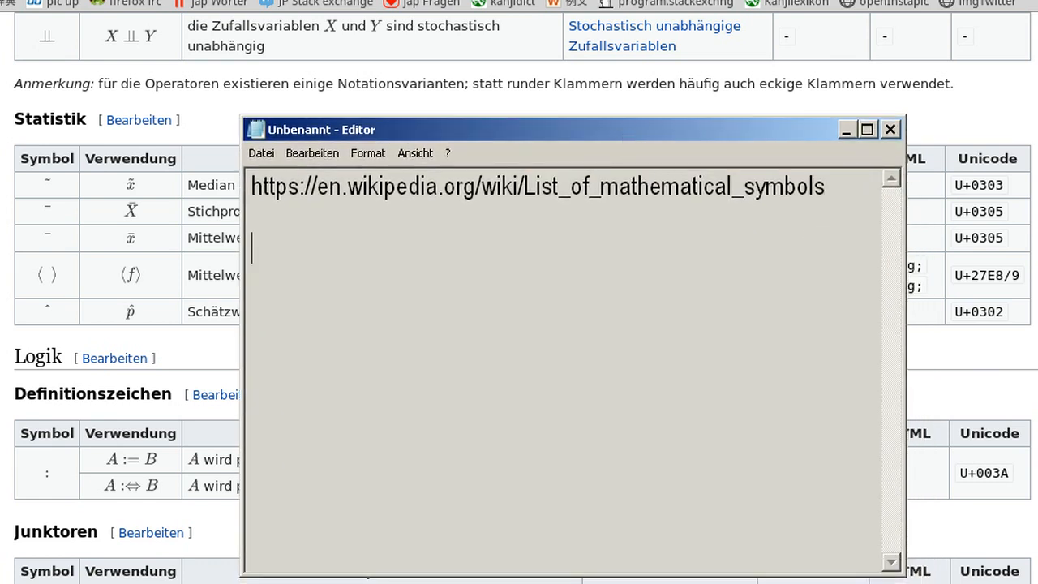
{"action": "type", "text": "W"}
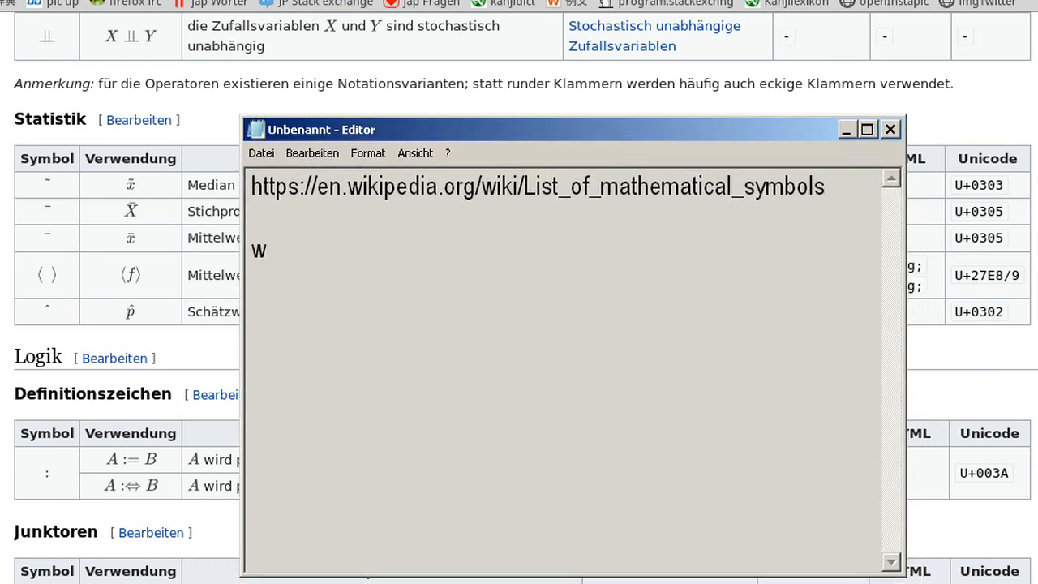
{"action": "key", "text": "Backspace"}
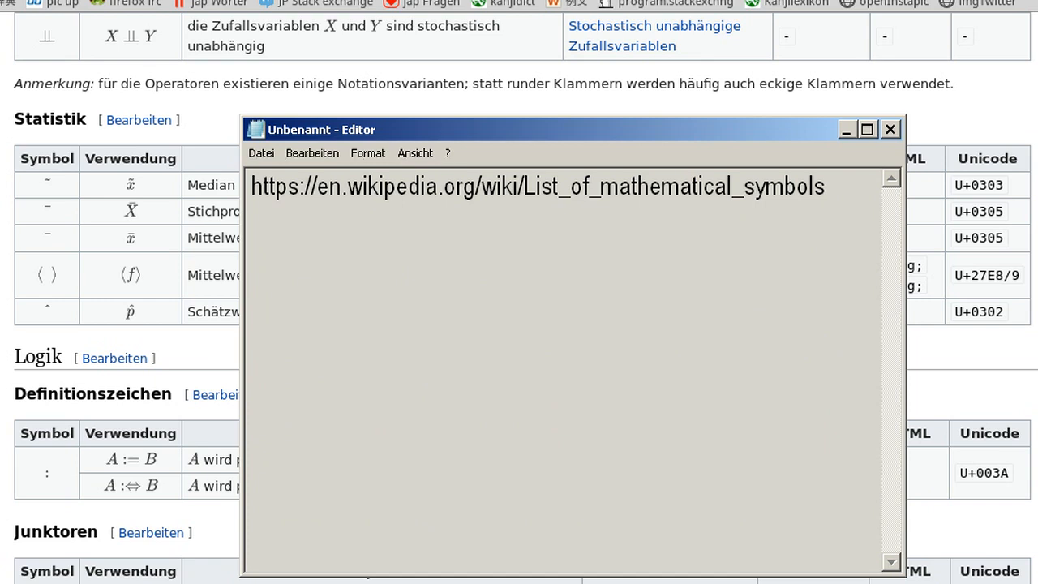
{"action": "type", "text": "うりぇL"}
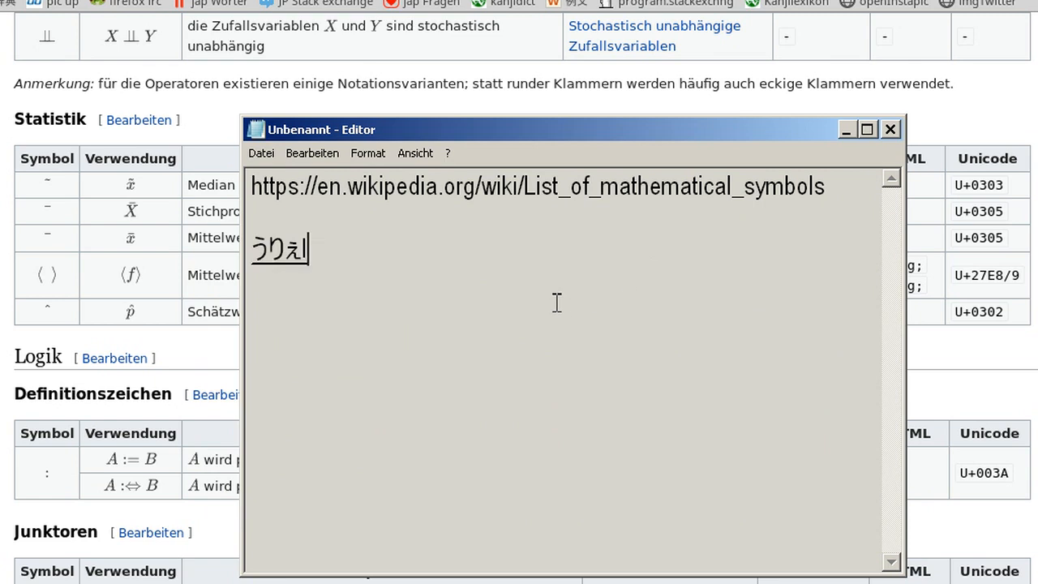
{"action": "type", "text": "√<span style=\"border-top:solid;border-width:1px\">asf</span>d"}
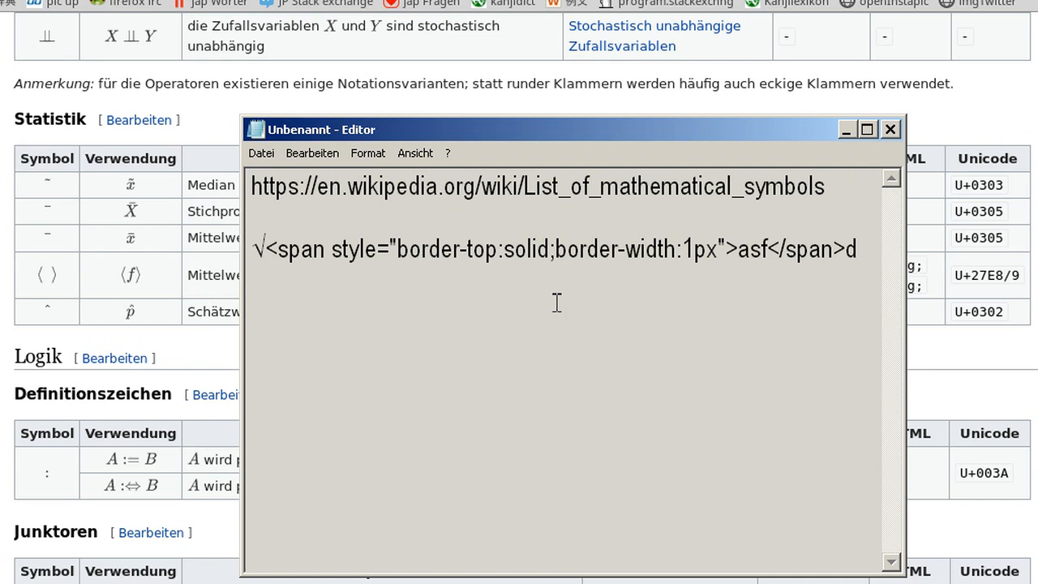
{"action": "mouse_move", "coordinate": [867, 256]}
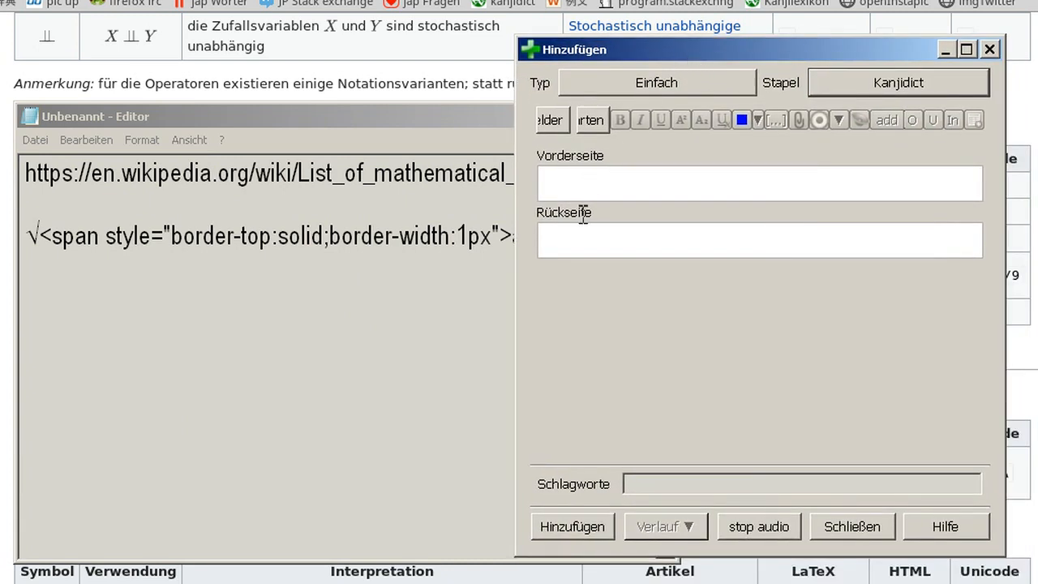
Paste the square-root HTML snippet into the Vorderseite field through HTML eingeben.
{"action": "left_click", "coordinate": [838, 120]}
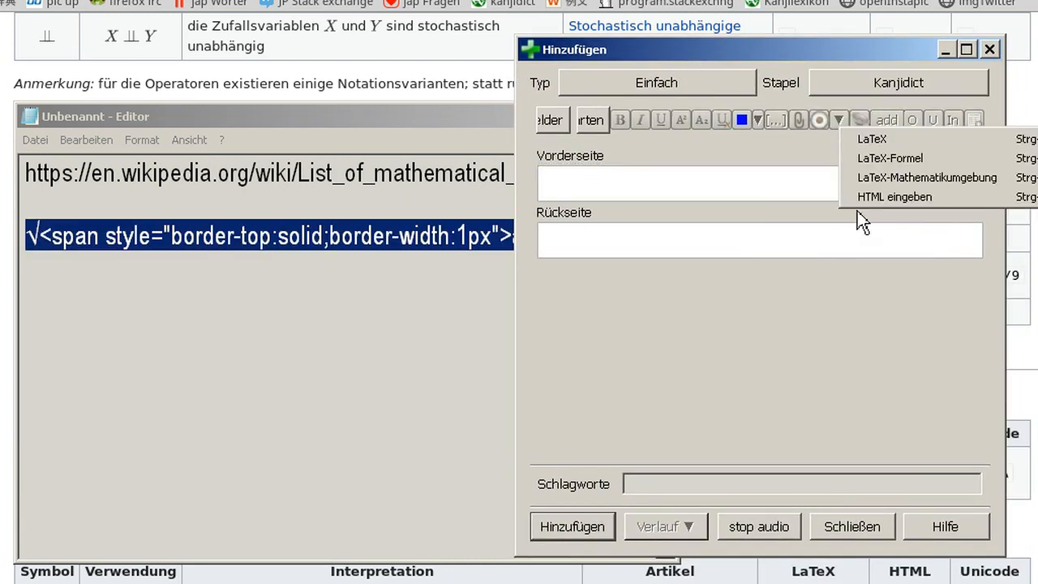
{"action": "left_click", "coordinate": [894, 196]}
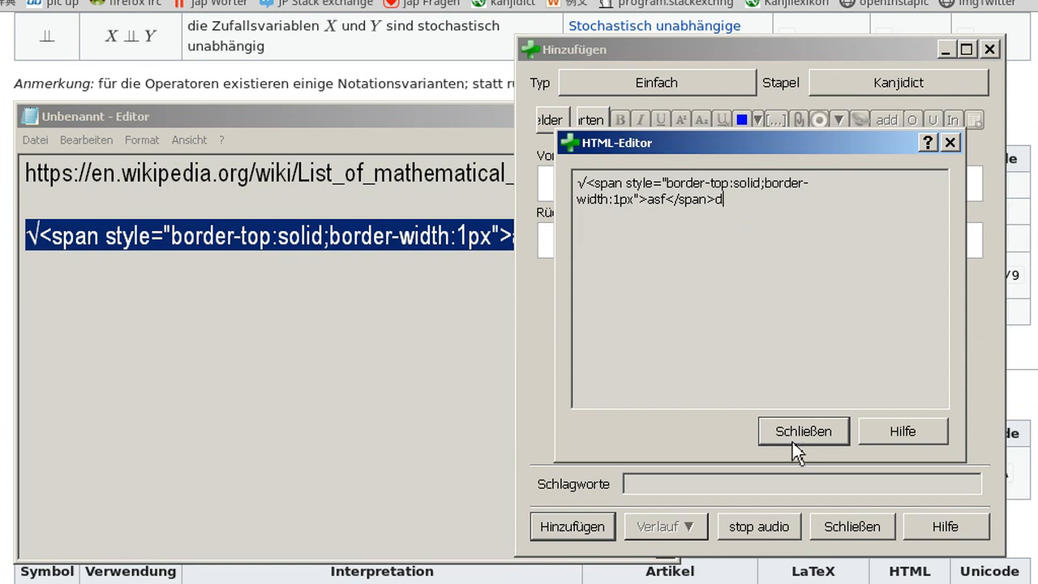
{"action": "left_click", "coordinate": [803, 431]}
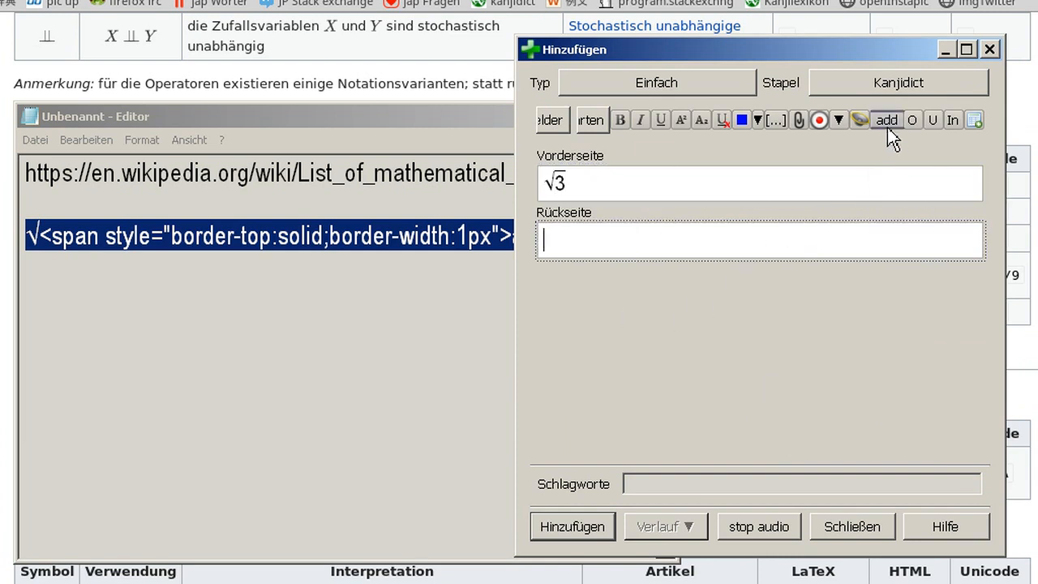
Fill the Rückseite field with a square root of 'asfd' and a bestimmtes Integral template.
{"action": "left_click", "coordinate": [839, 120]}
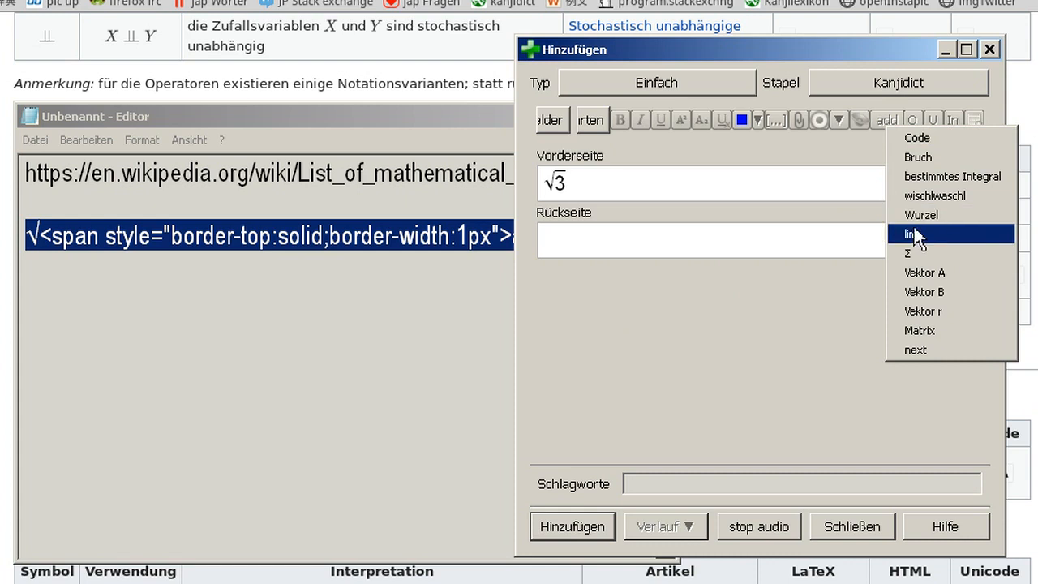
{"action": "type", "text": "asfd"}
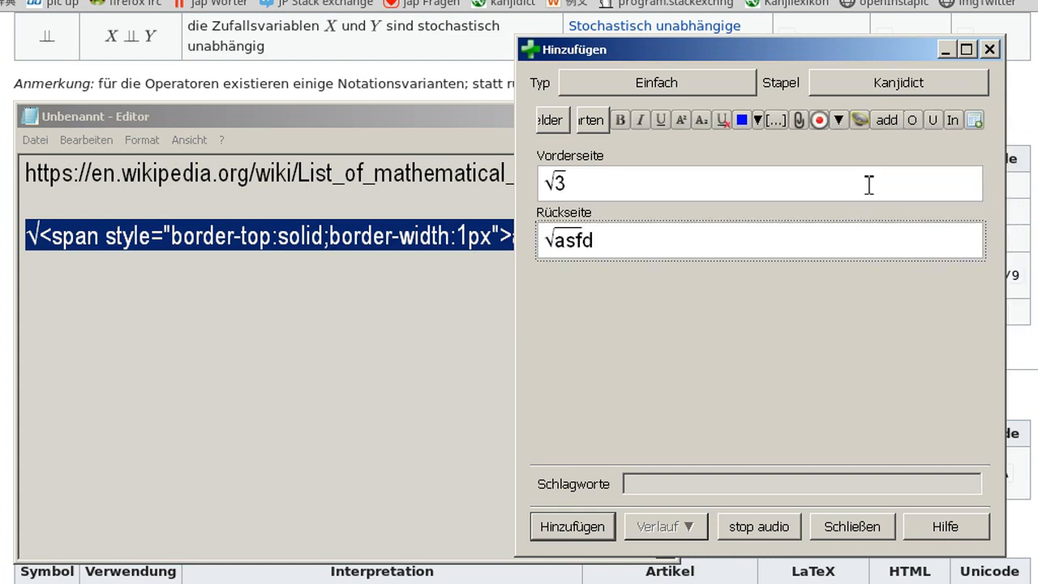
{"action": "left_click", "coordinate": [885, 120]}
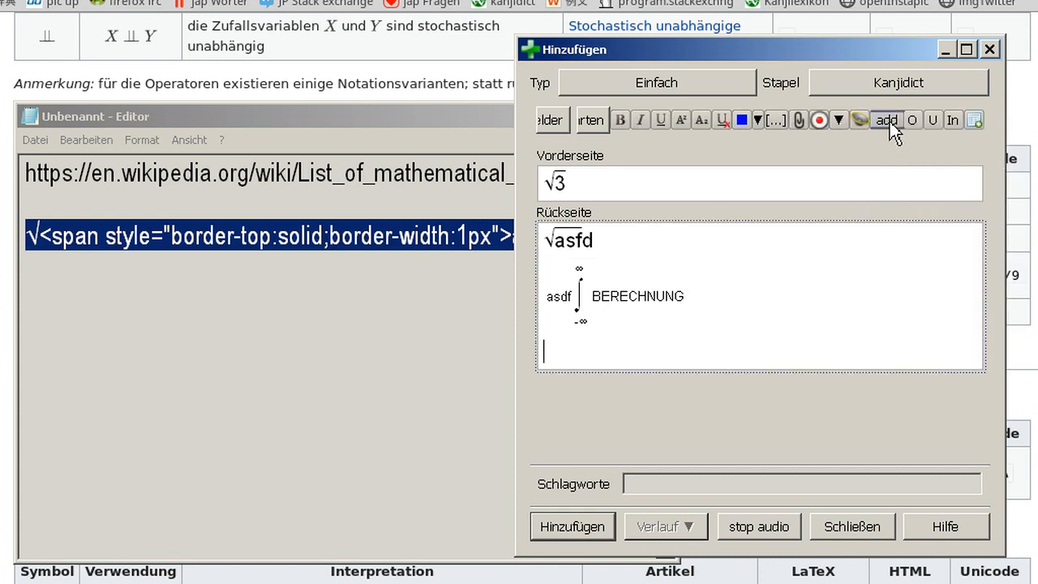
{"action": "left_click", "coordinate": [886, 120]}
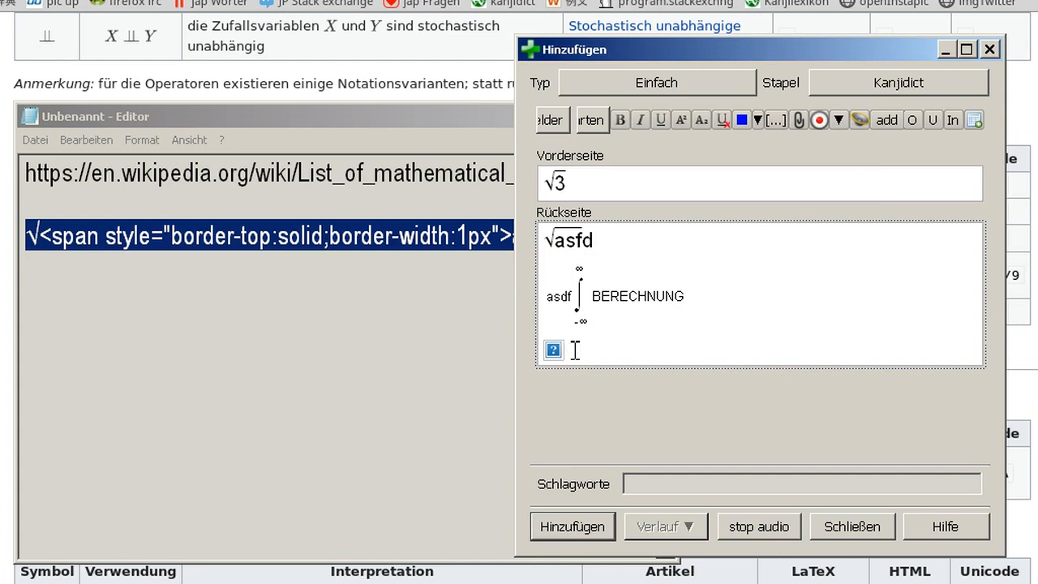